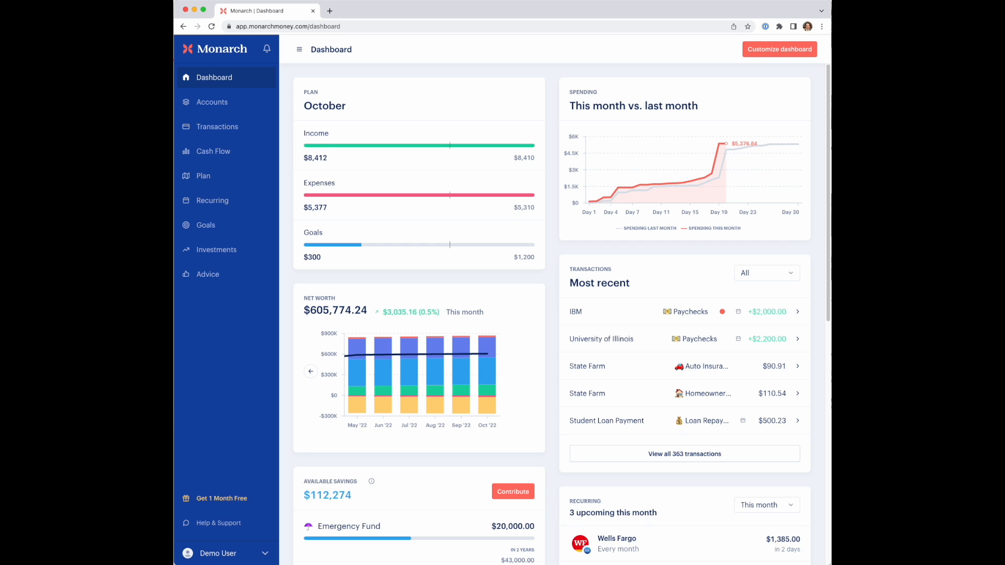
mouse_move(183, 396)
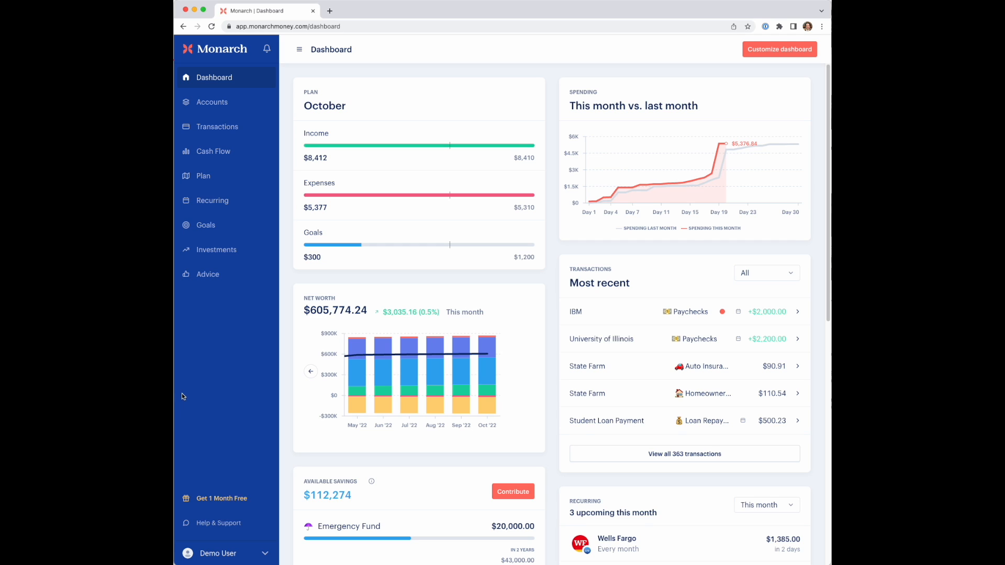
mouse_move(220, 201)
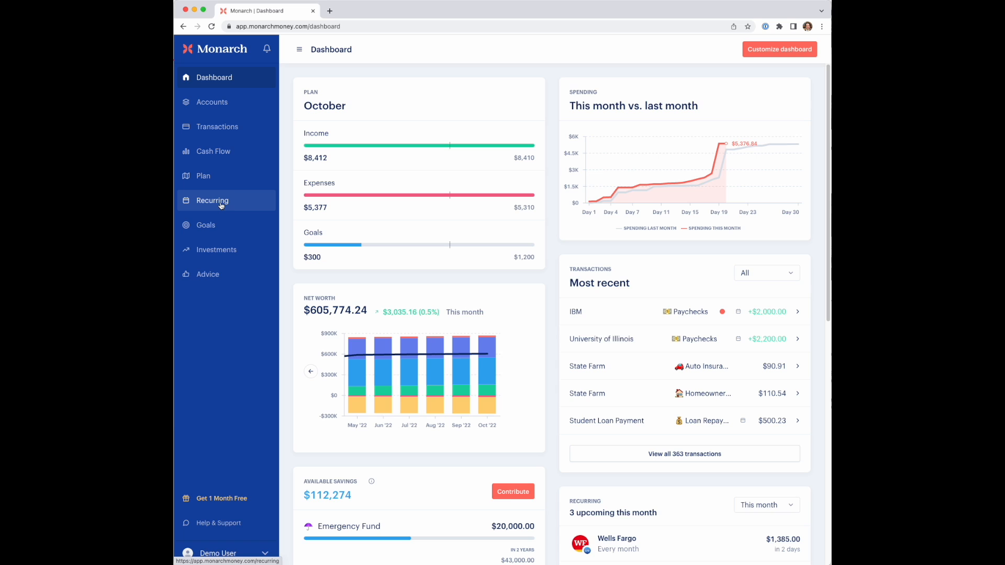
- Open Recurring from the sidebar to view the October 2022 calendar of bills and paychecks
left_click(212, 200)
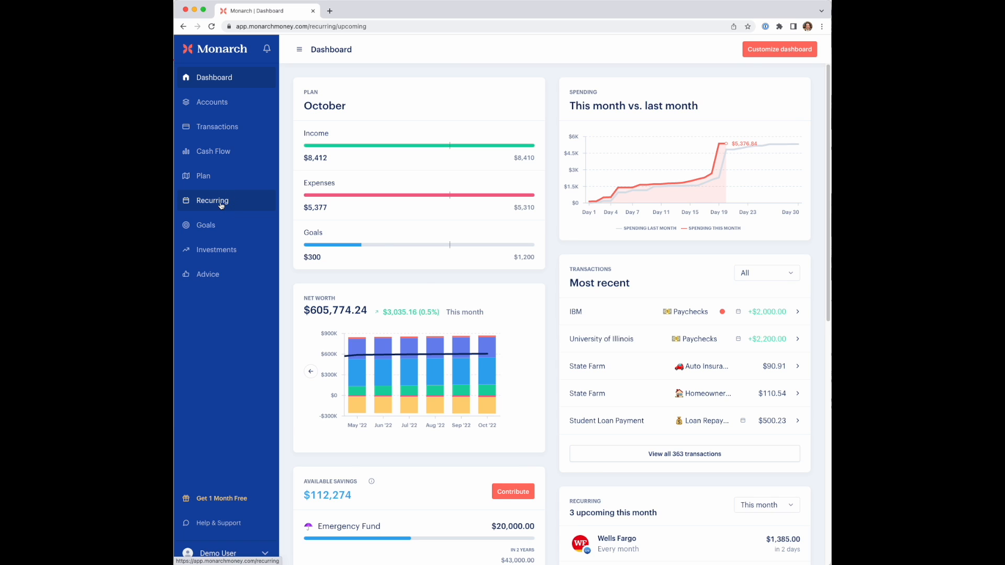
left_click(212, 200)
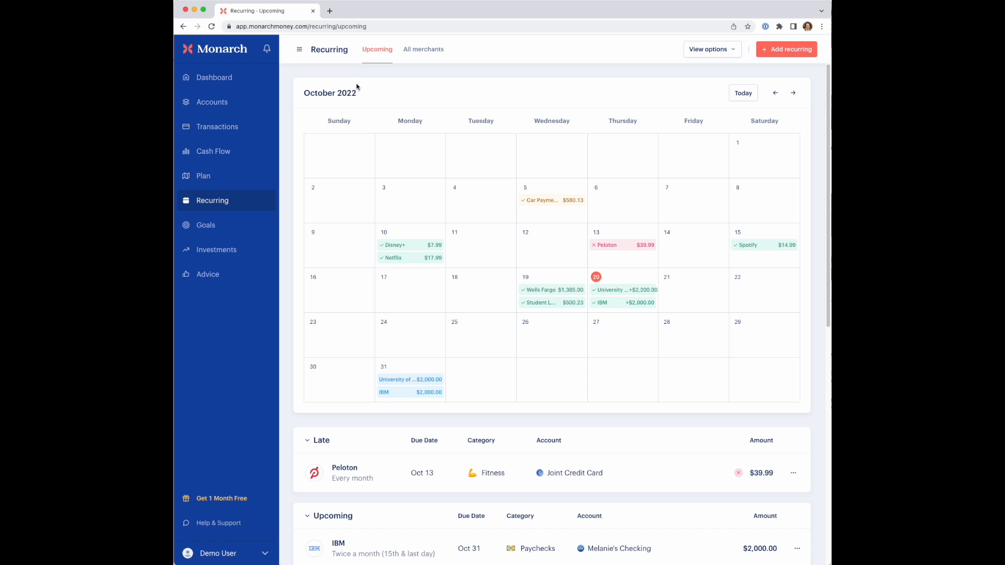
mouse_move(376, 54)
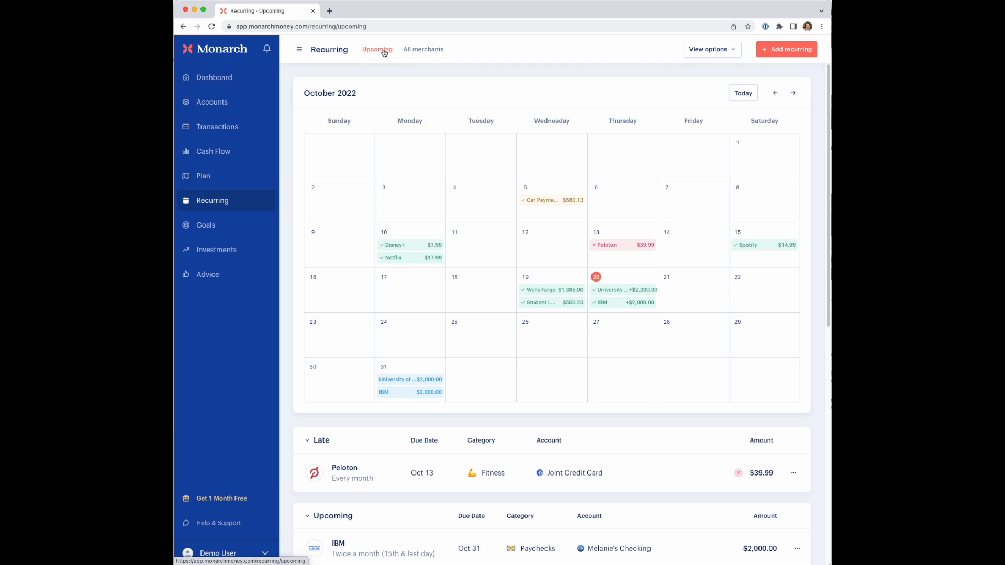
mouse_move(383, 102)
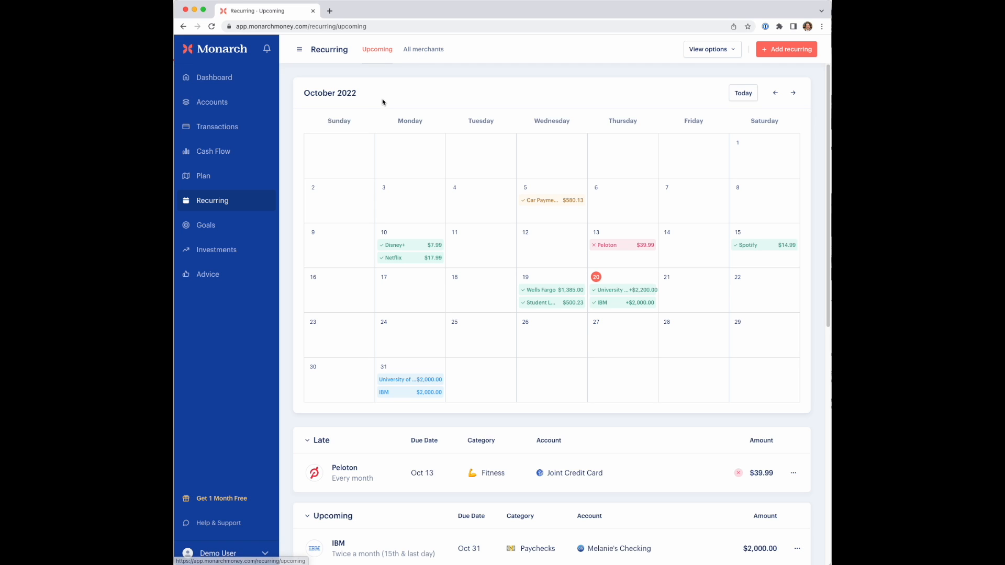
mouse_move(467, 165)
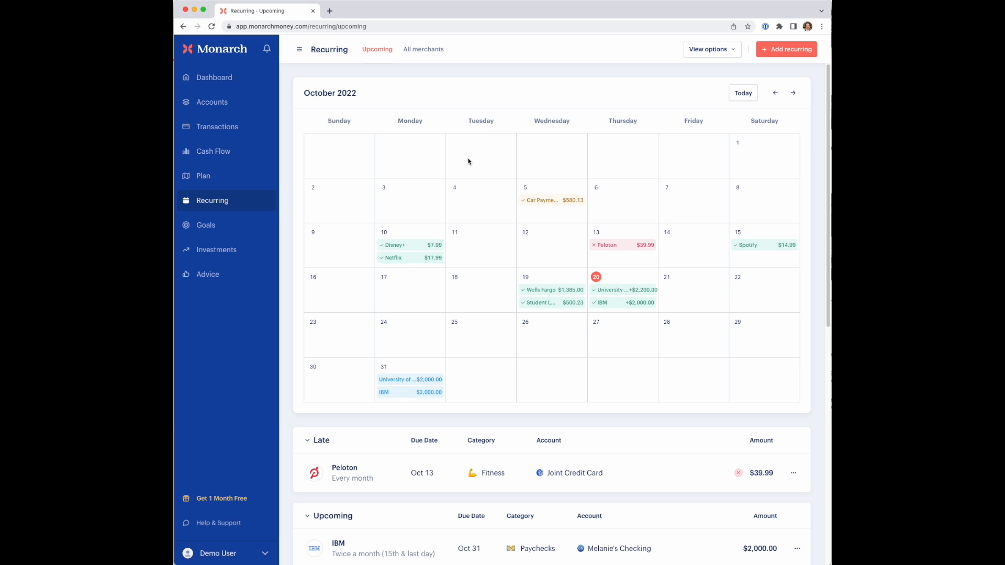
mouse_move(447, 145)
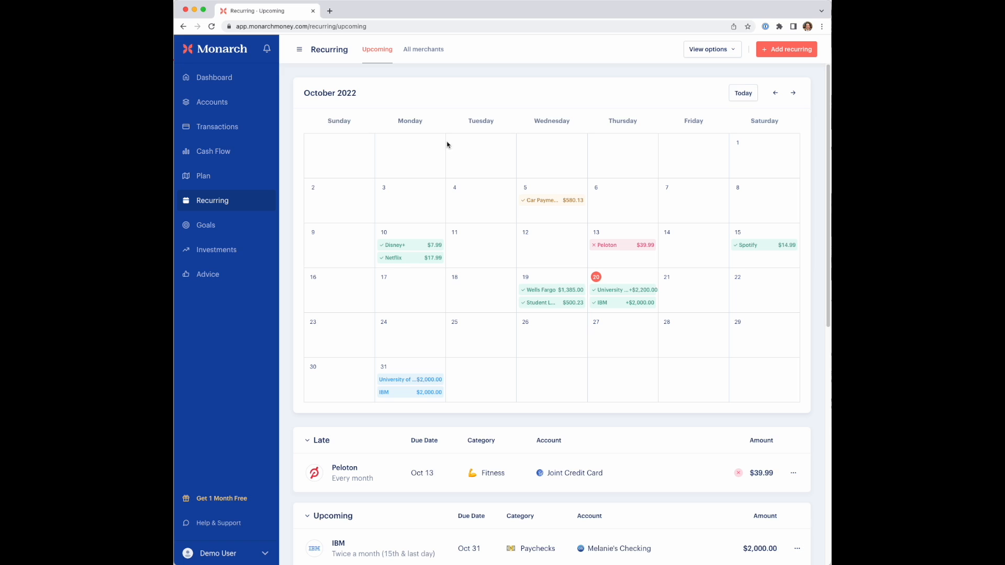
mouse_move(437, 130)
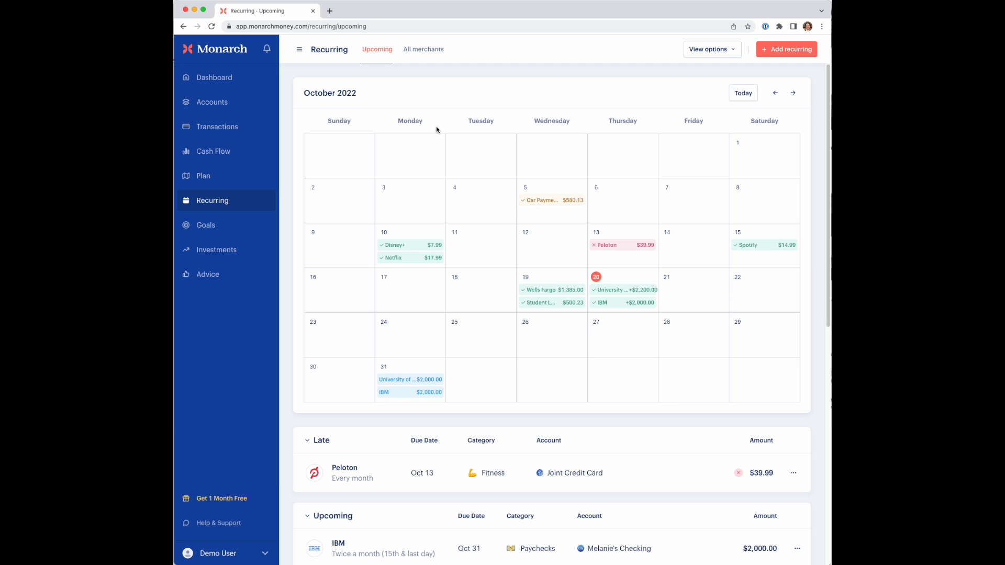
mouse_move(514, 219)
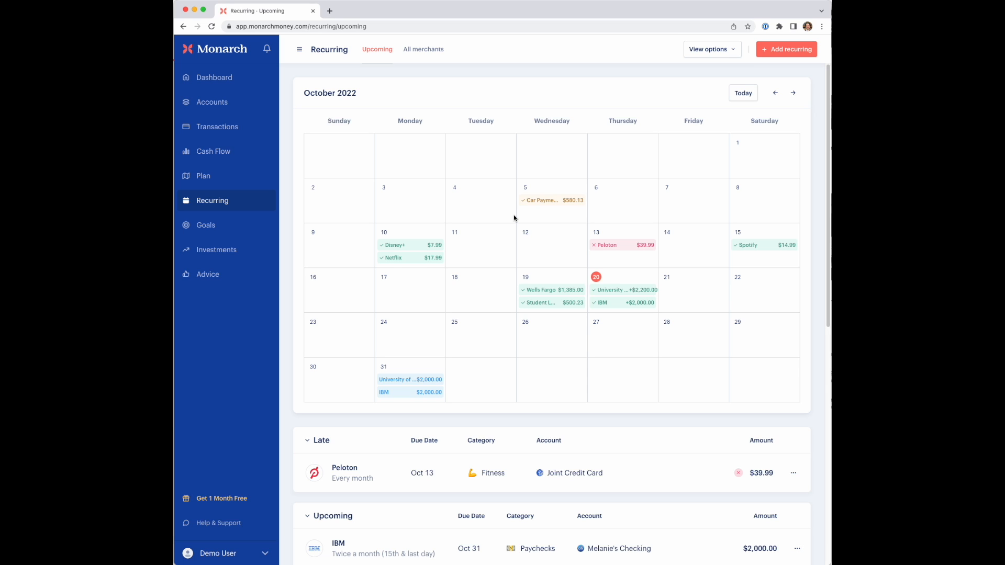
mouse_move(514, 216)
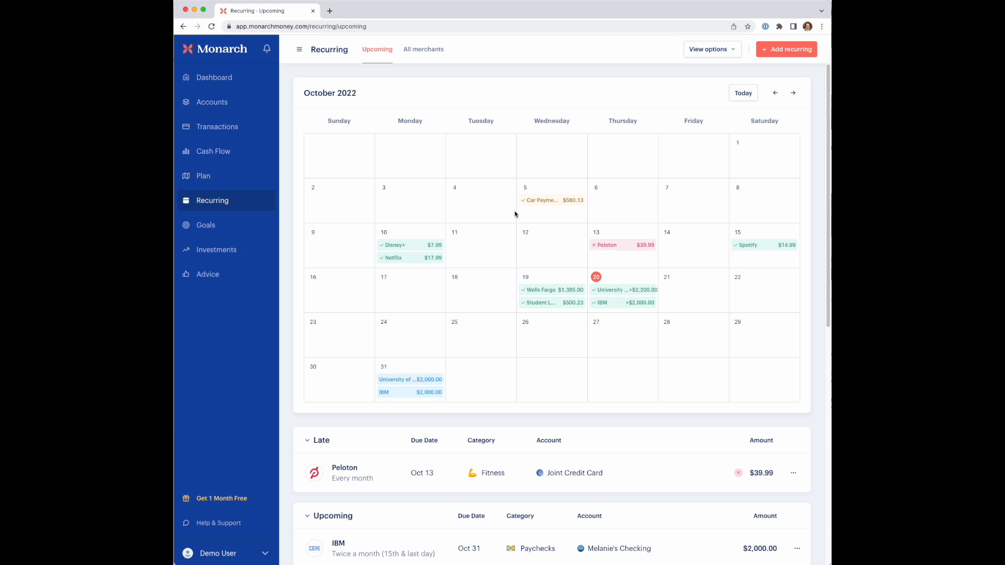
mouse_move(533, 204)
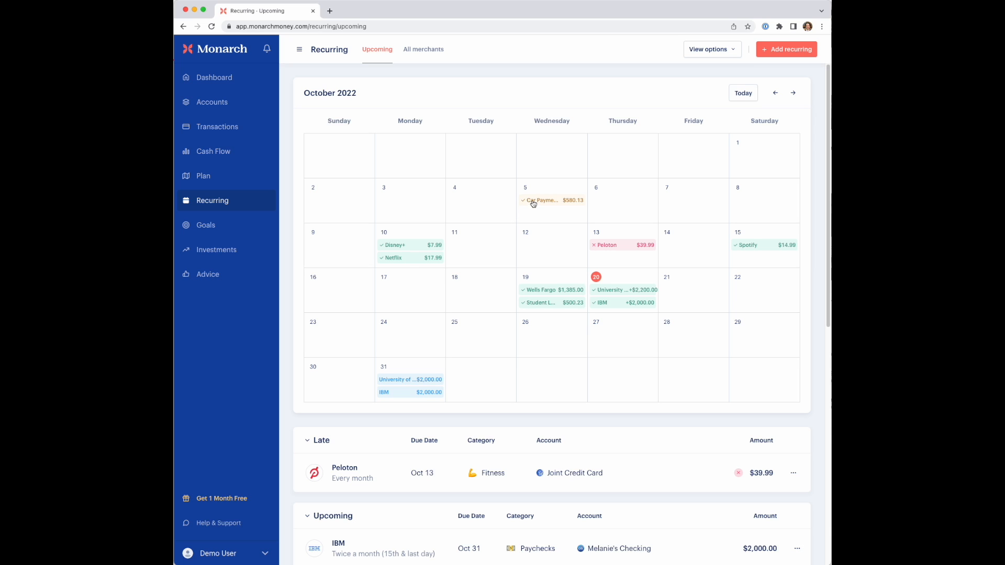
mouse_move(482, 204)
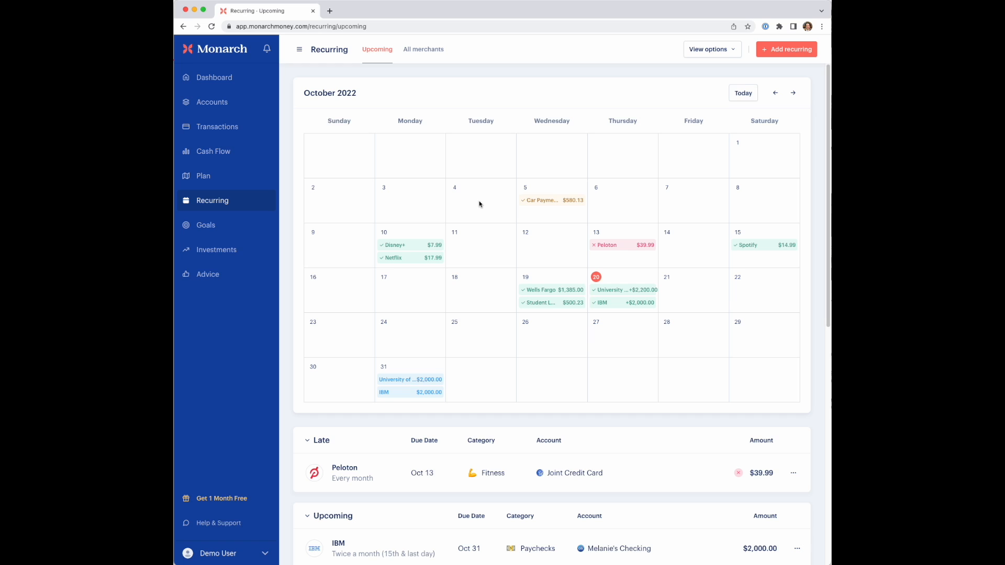
mouse_move(431, 237)
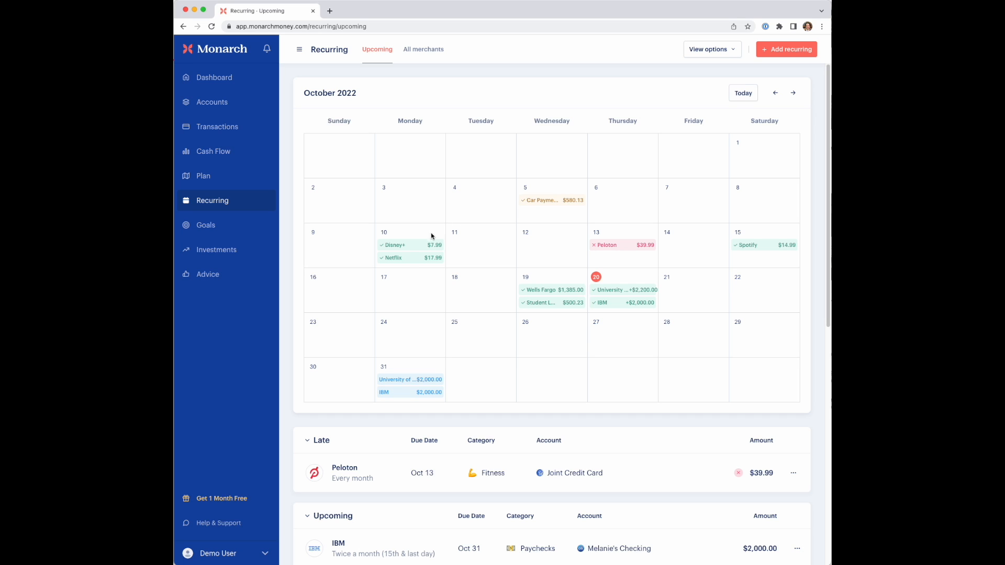
left_click(409, 245)
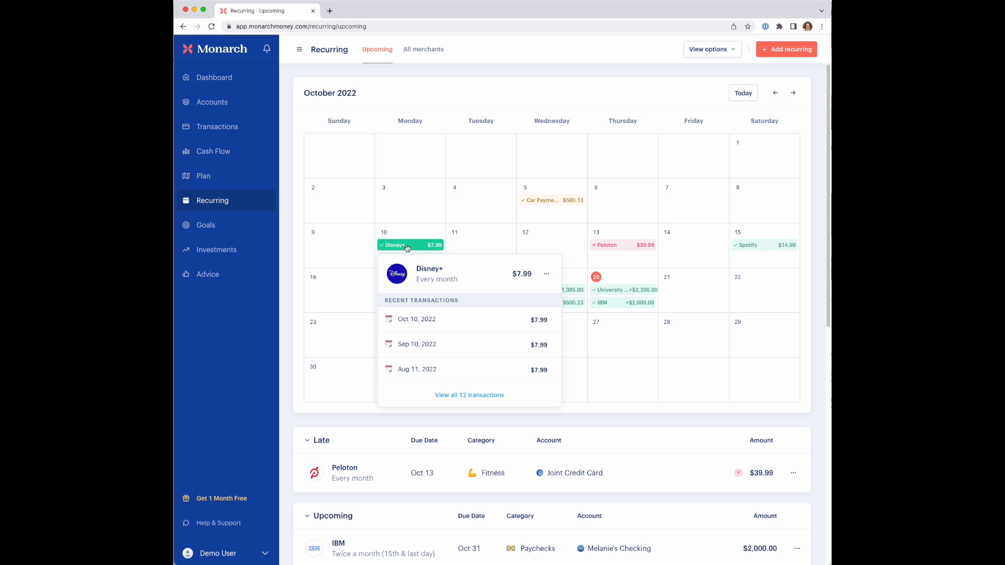
mouse_move(543, 203)
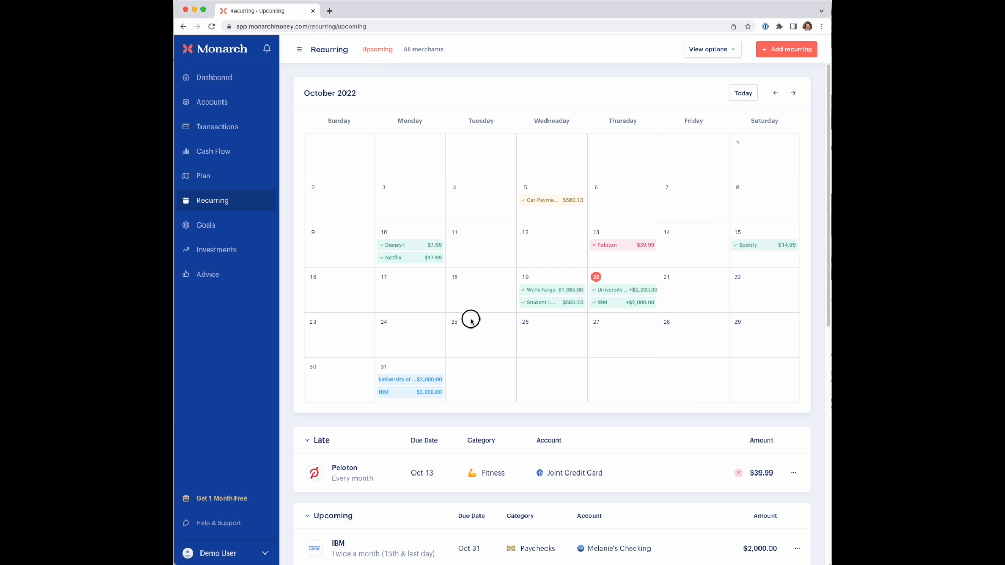
left_click(621, 245)
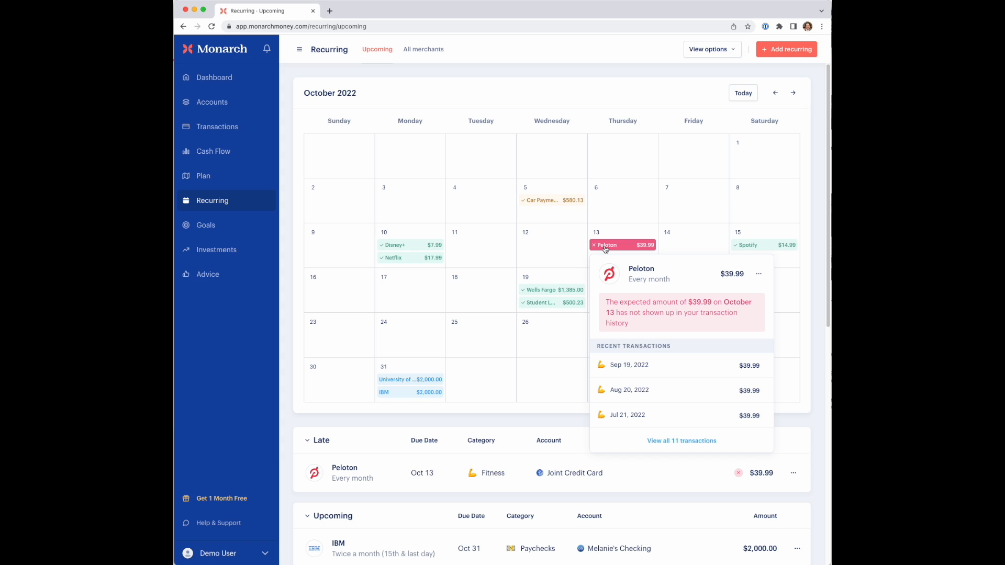
mouse_move(602, 248)
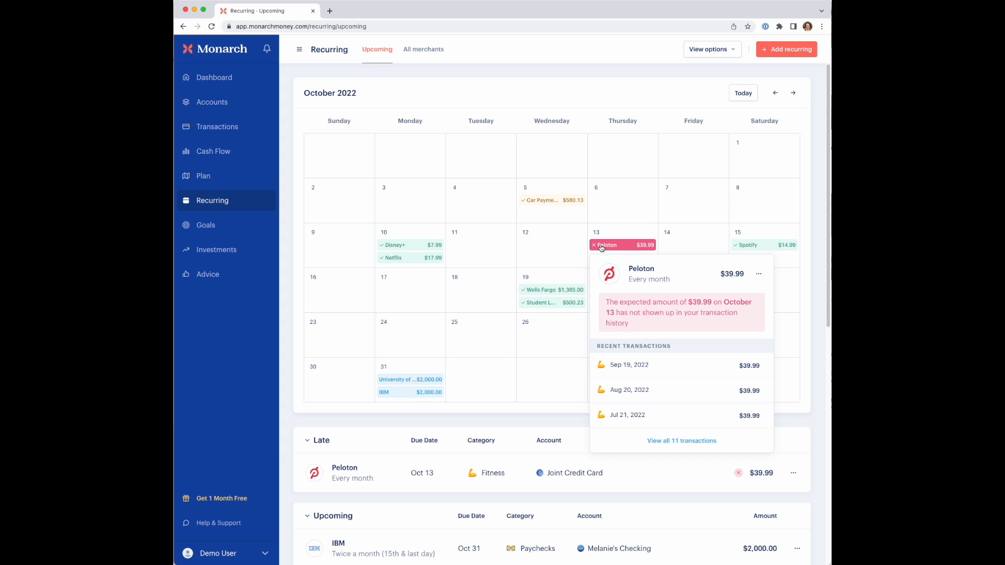
mouse_move(610, 249)
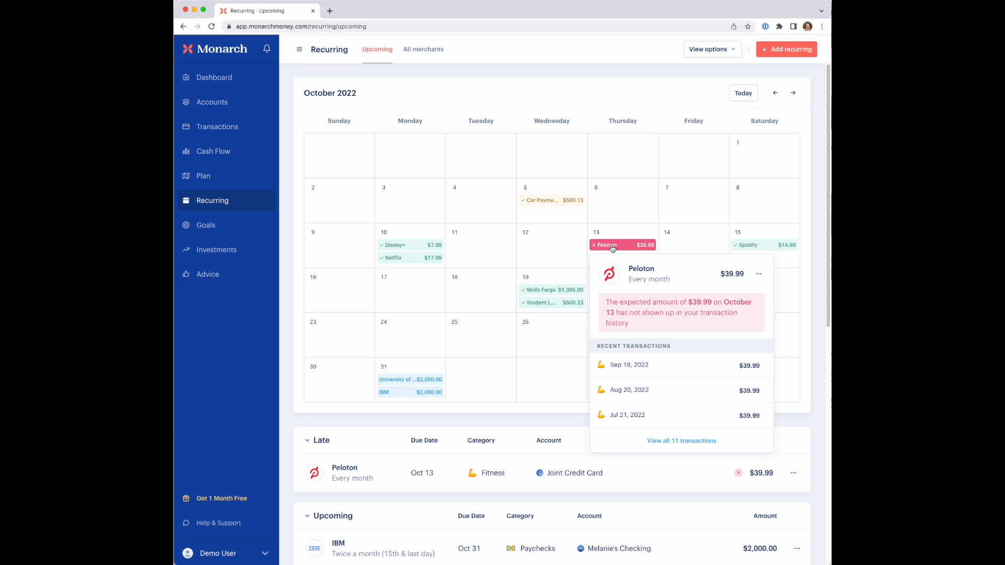
mouse_move(418, 386)
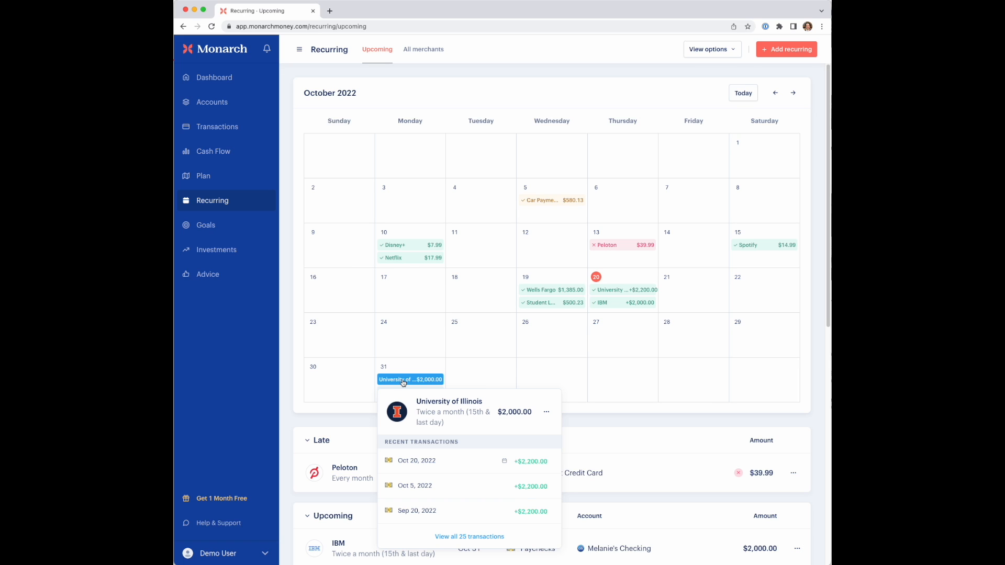
mouse_move(405, 381)
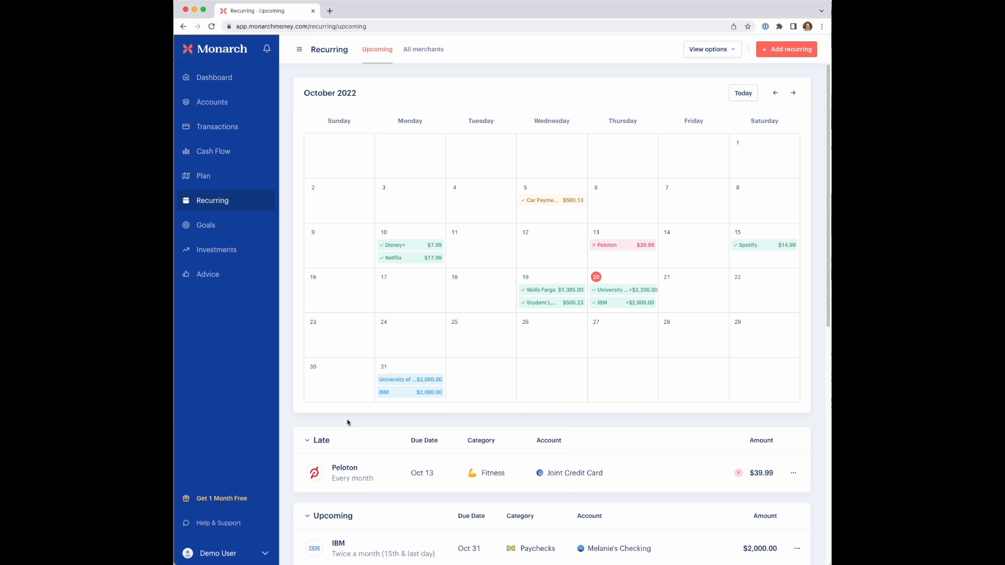
mouse_move(475, 256)
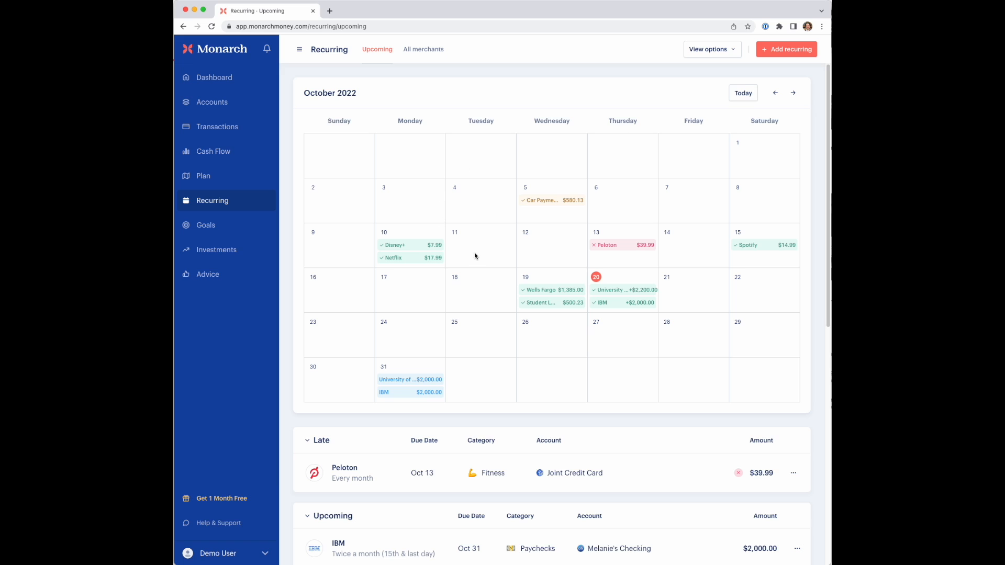
mouse_move(662, 220)
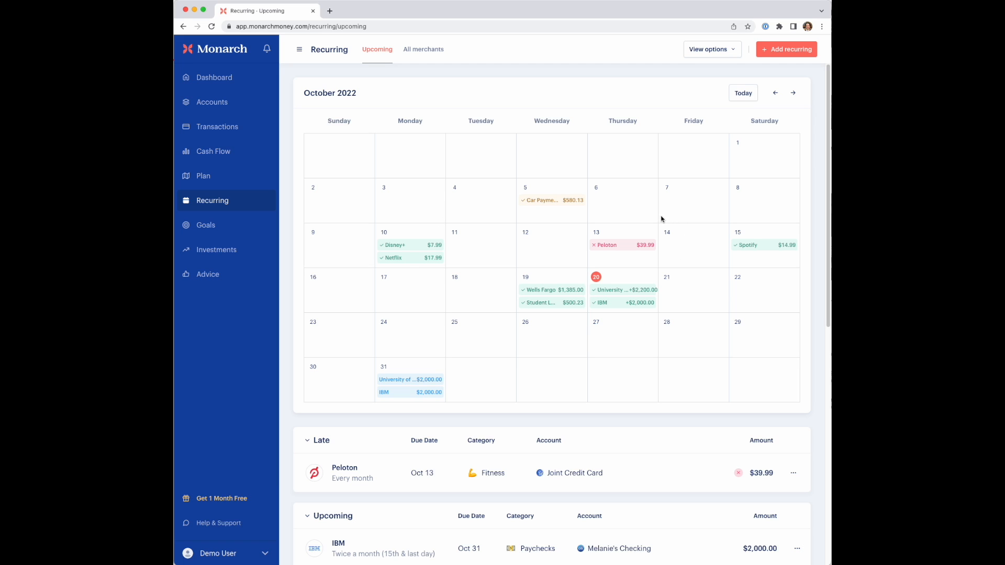
mouse_move(614, 223)
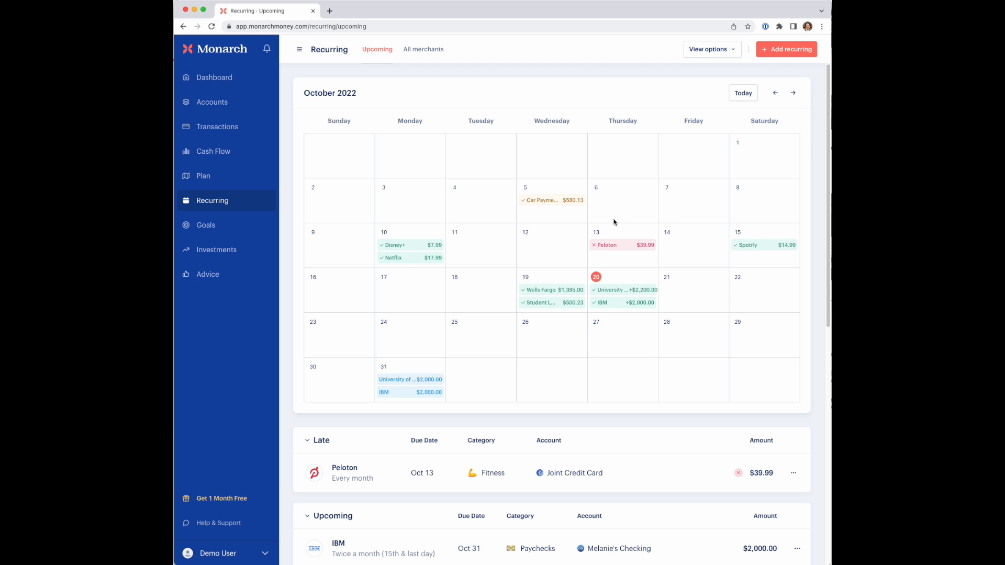
mouse_move(577, 325)
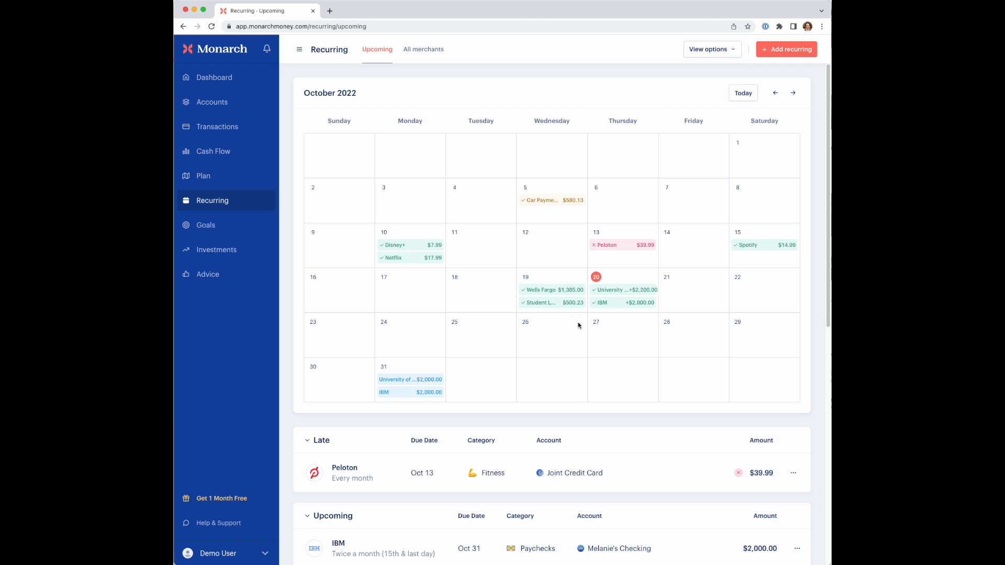
scroll("down", 3)
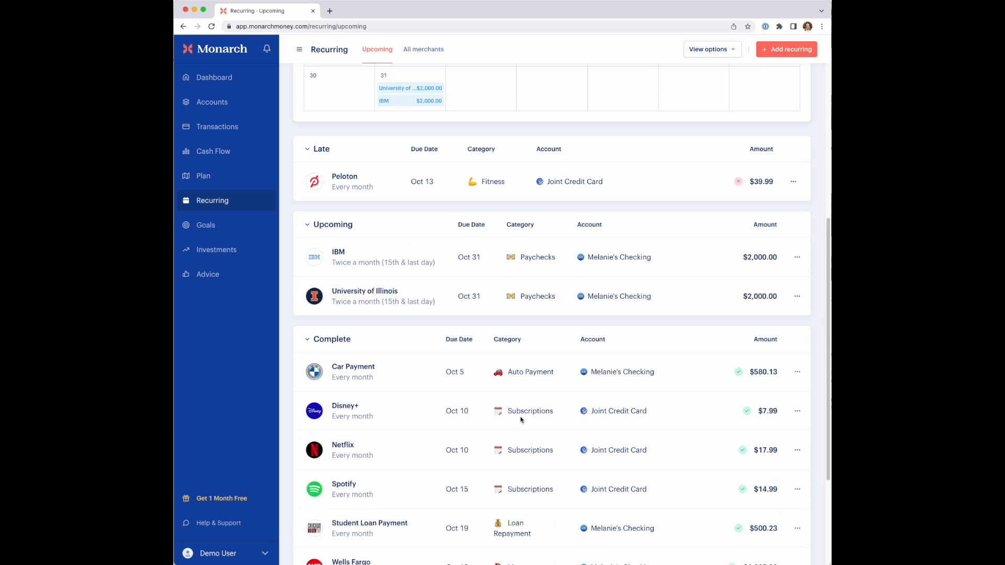
scroll("down", 3)
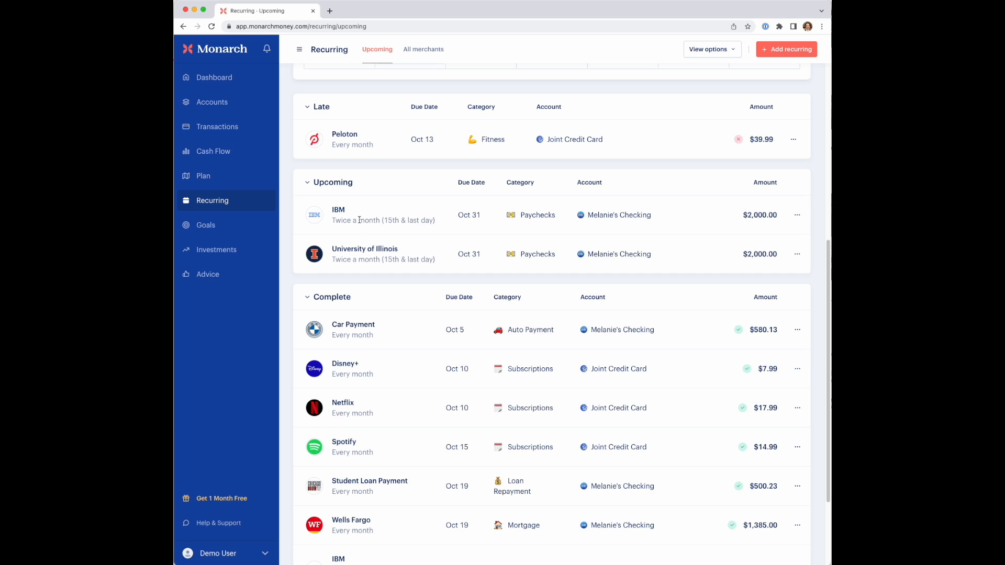
mouse_move(414, 427)
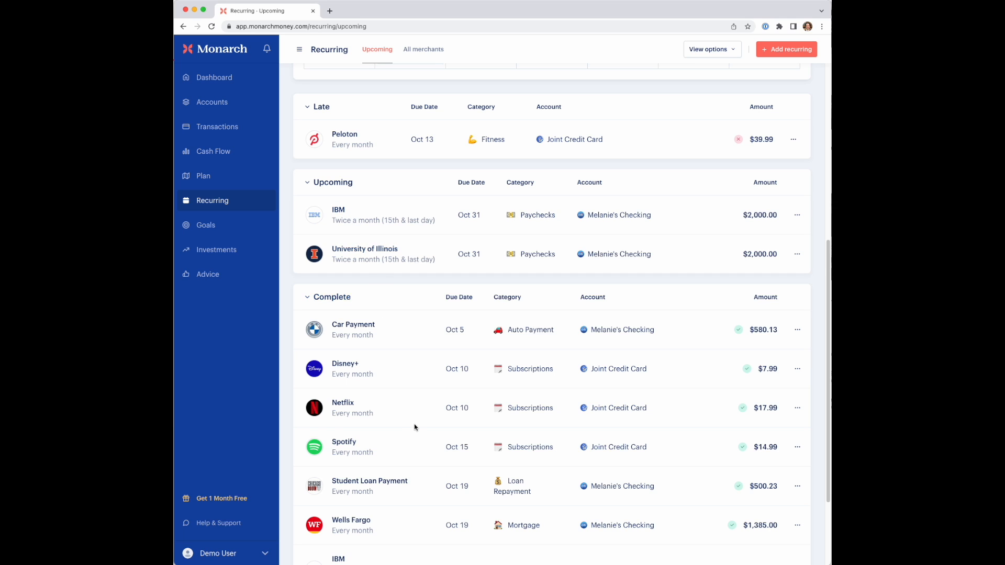
scroll("down", 3)
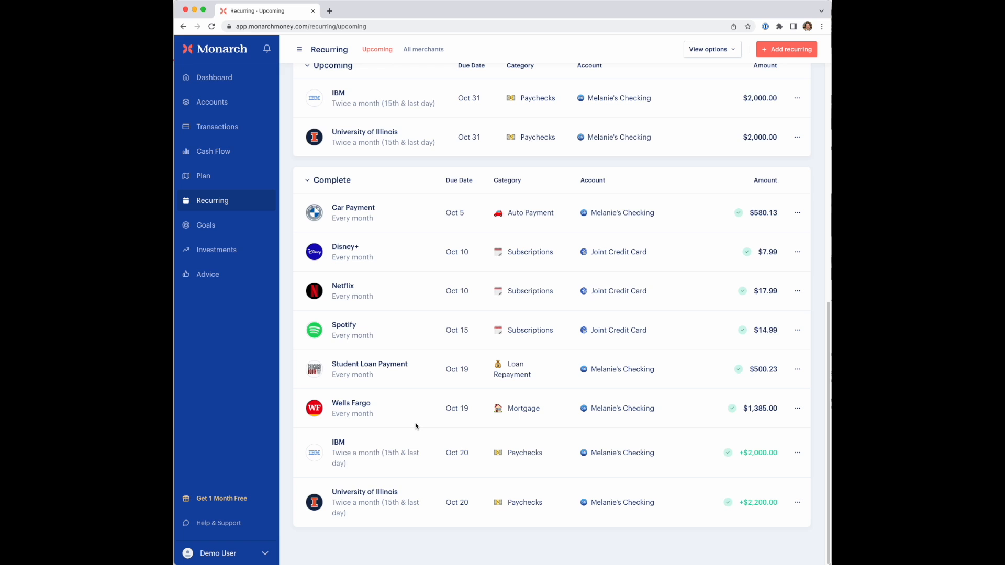
mouse_move(383, 293)
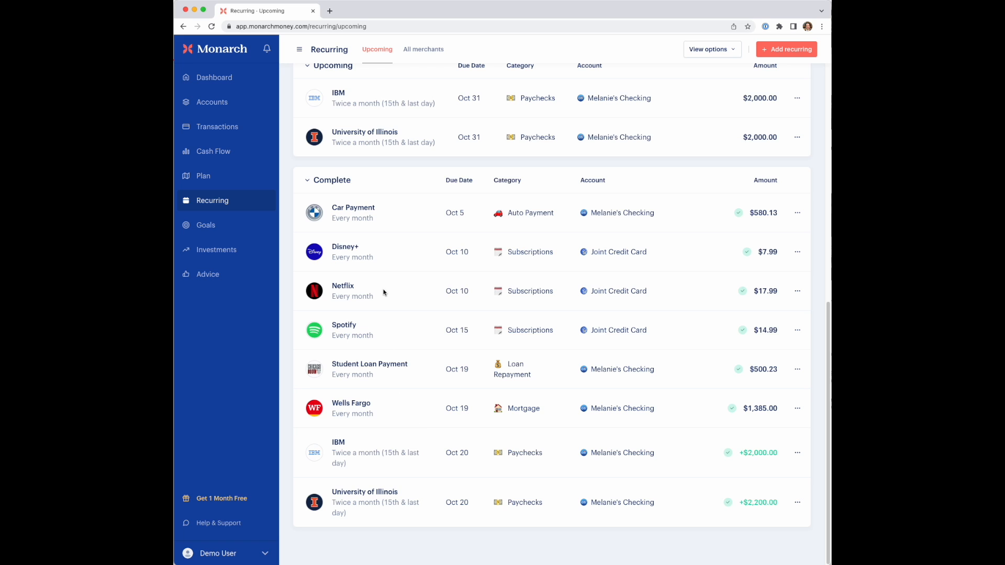
left_click(708, 49)
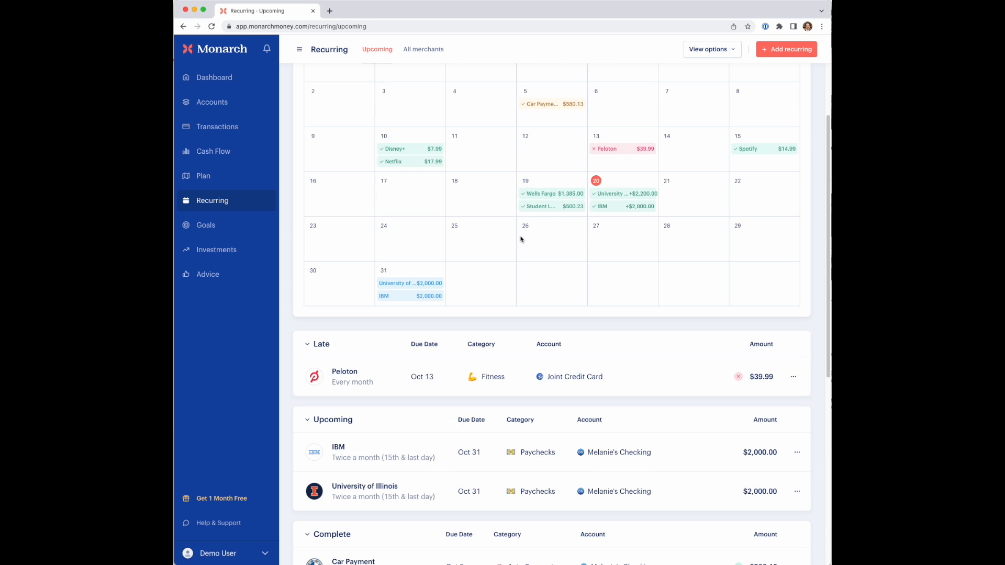
scroll("up", 3)
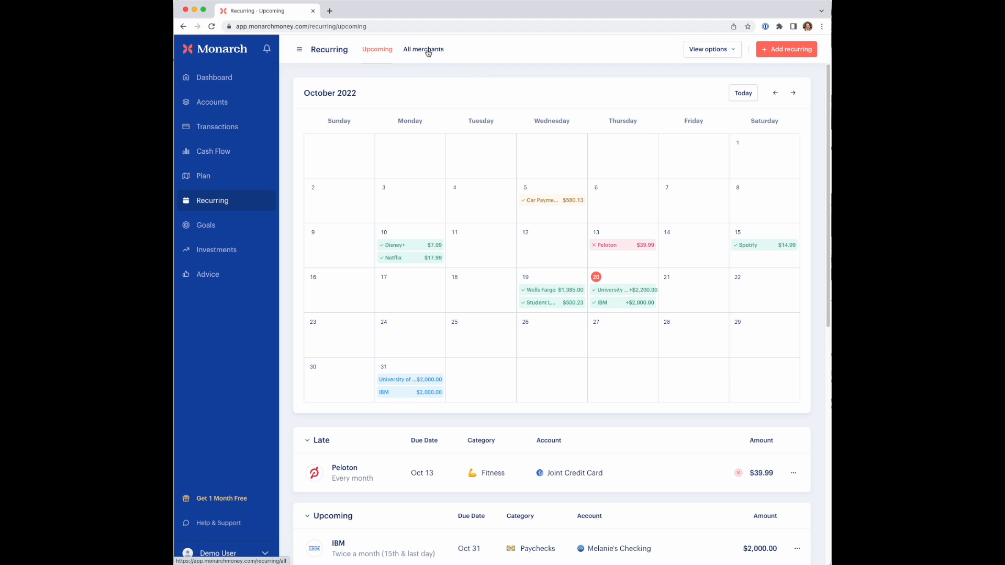
- Switch to All merchants and highlight Wells Fargo's next payment date
left_click(423, 49)
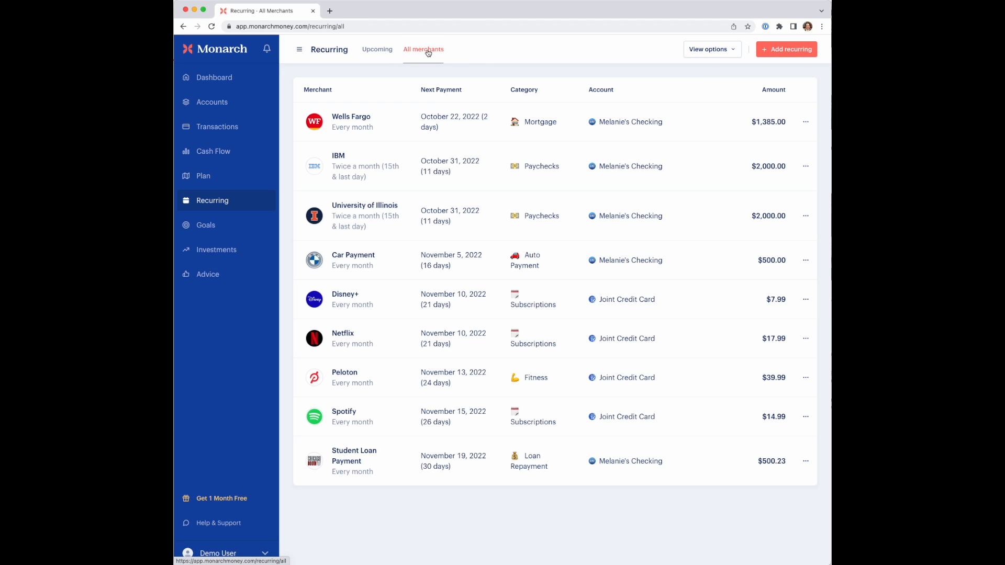
mouse_move(432, 64)
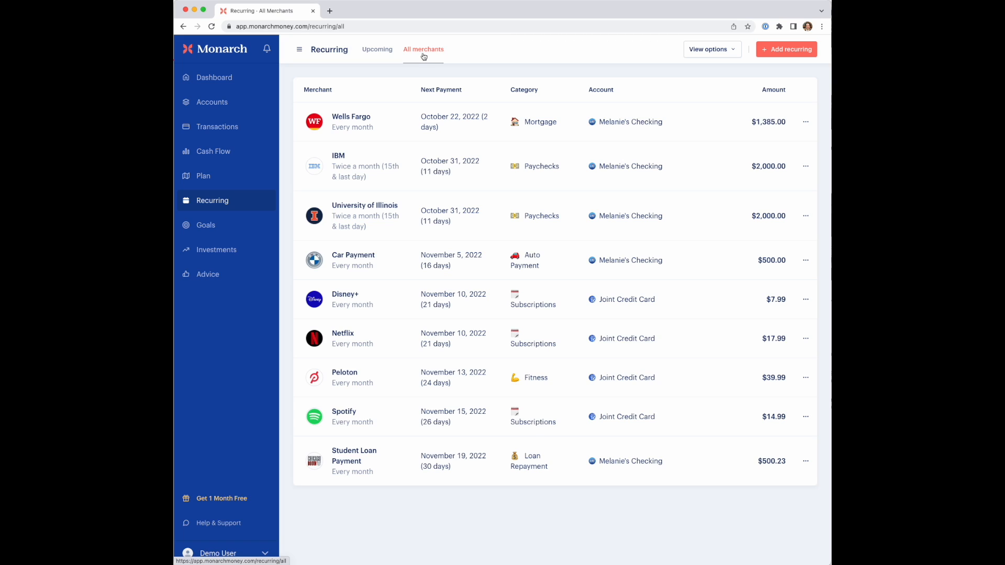
mouse_move(379, 154)
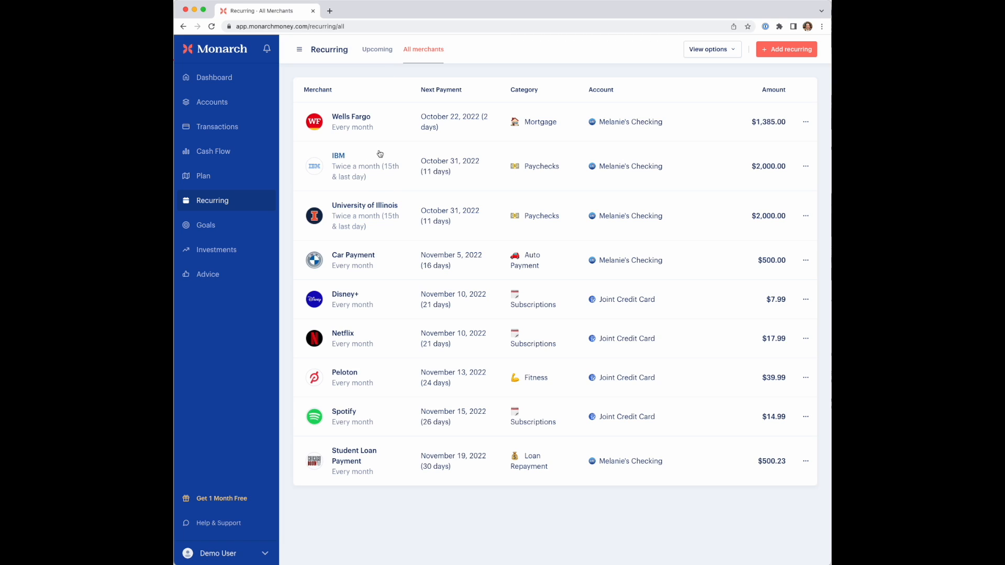
mouse_move(368, 126)
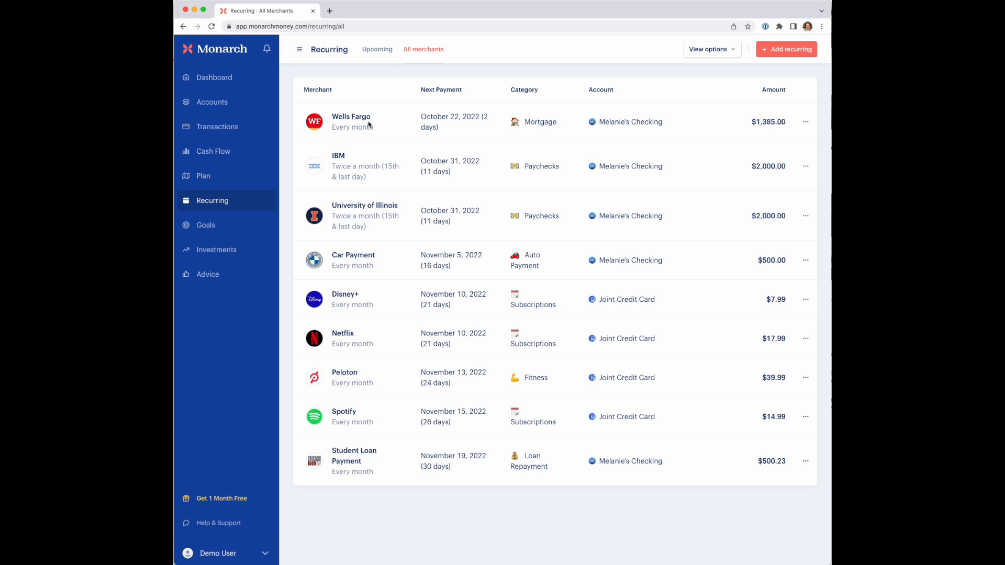
mouse_move(349, 142)
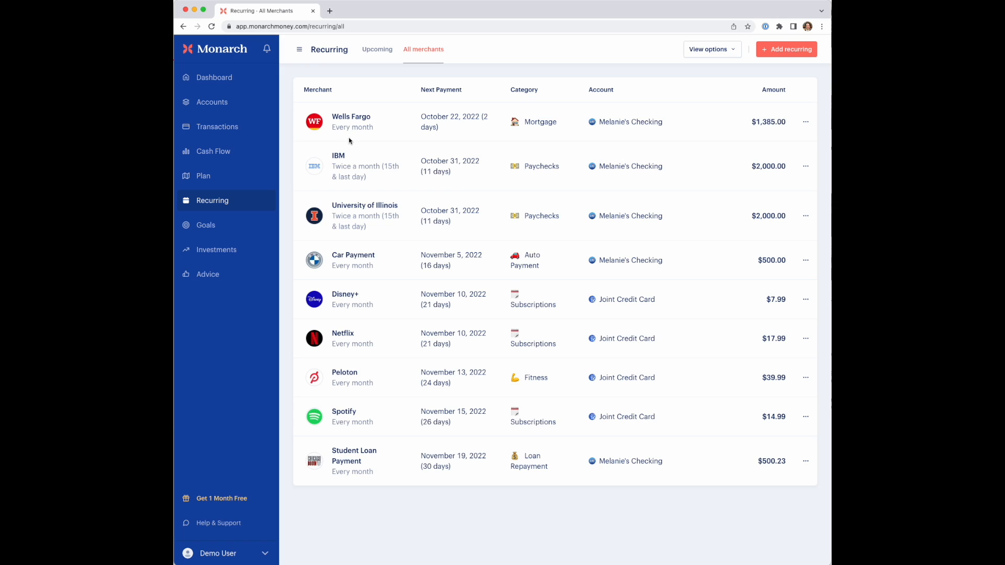
left_click_drag(421, 117, 437, 126)
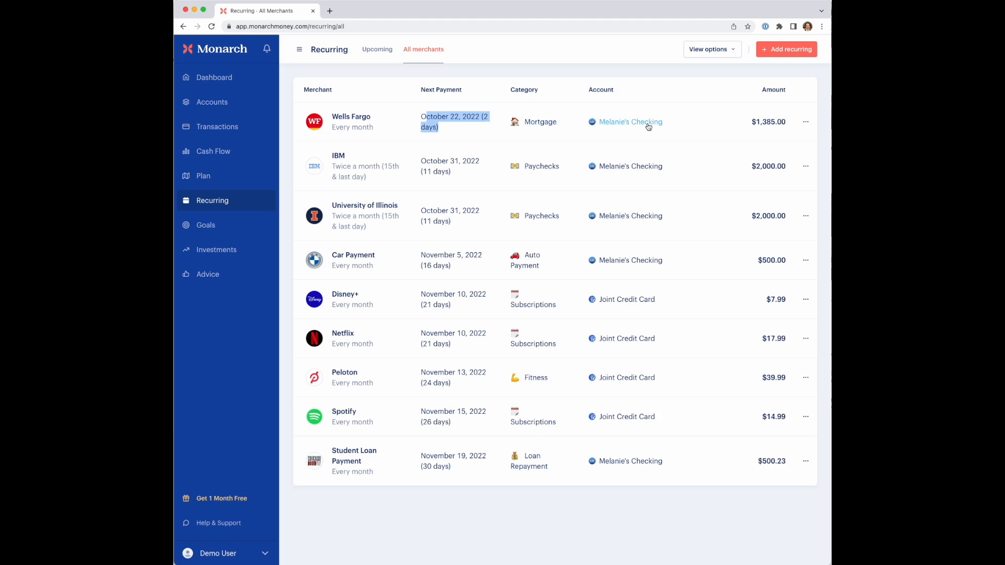
mouse_move(630, 122)
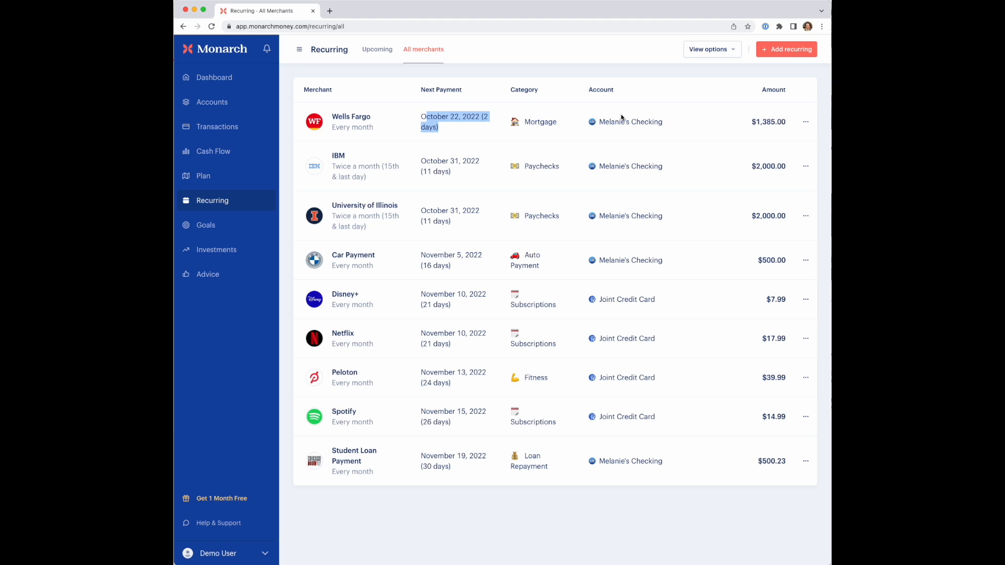
mouse_move(365, 205)
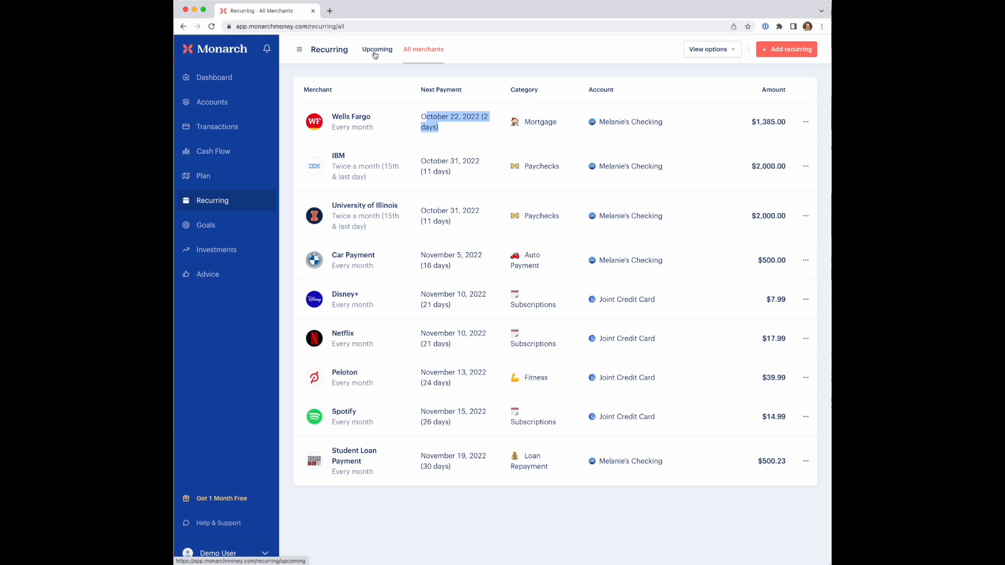
mouse_move(370, 61)
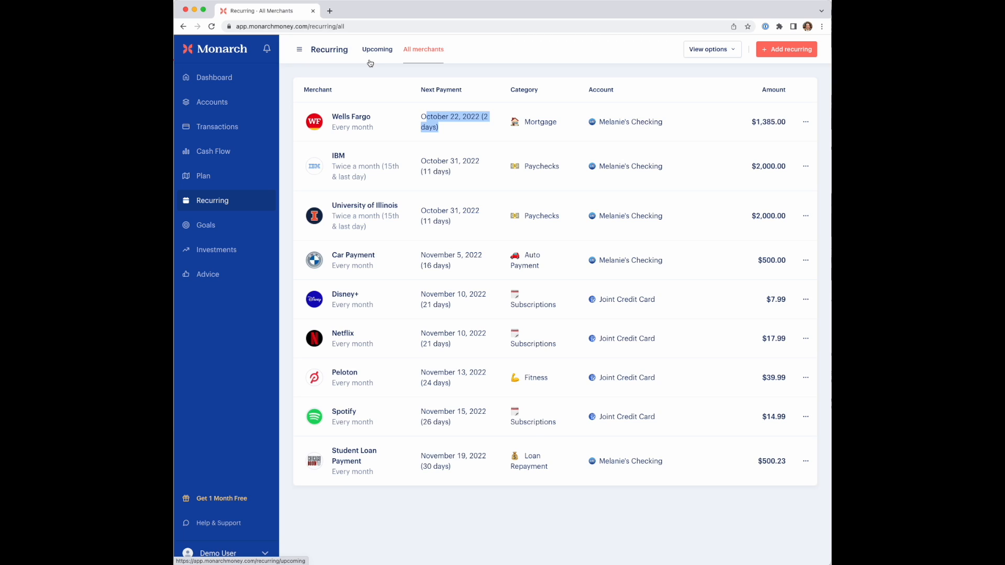
mouse_move(382, 46)
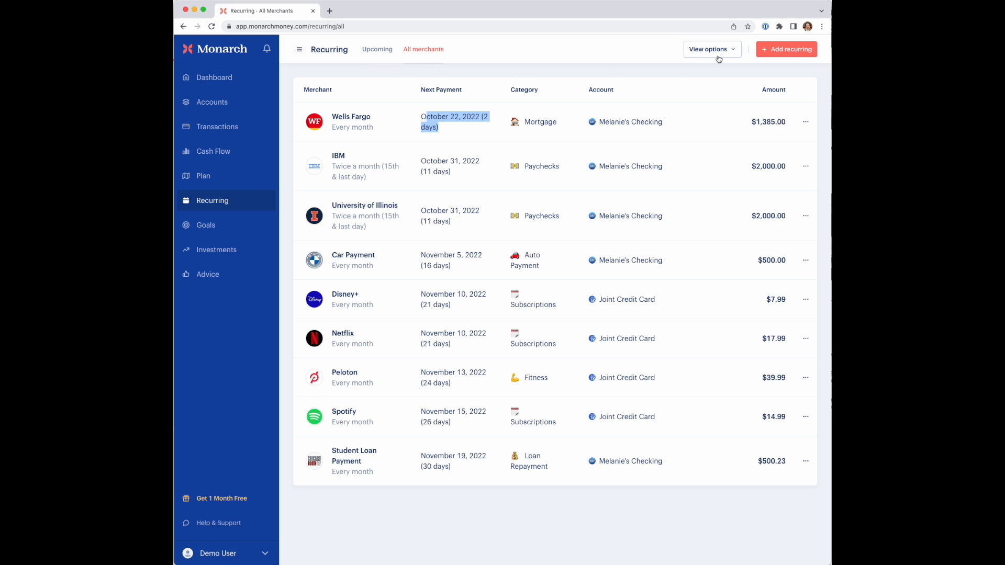
- Filter the all-merchants list to Melanie's Checking through View options
left_click(709, 49)
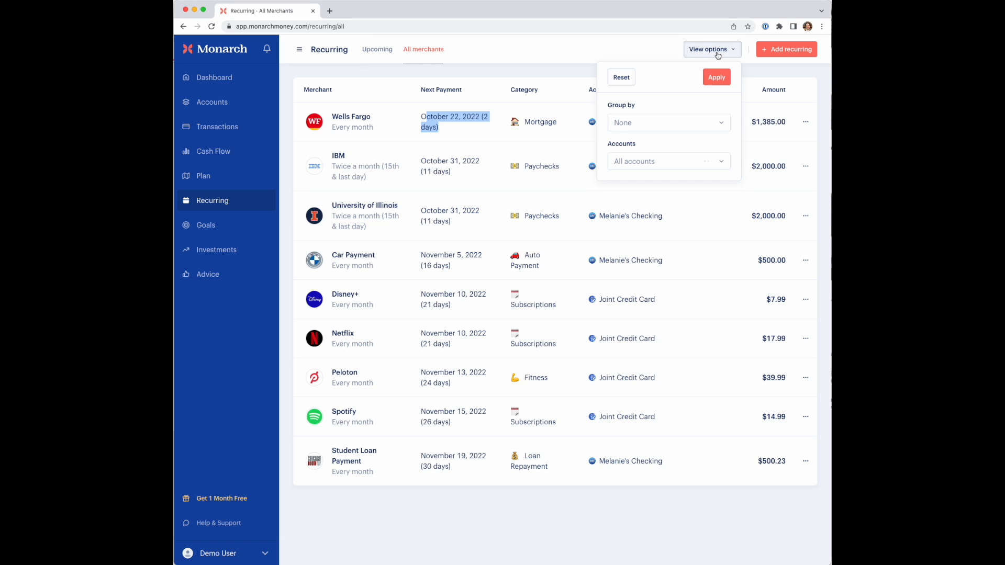
left_click(667, 161)
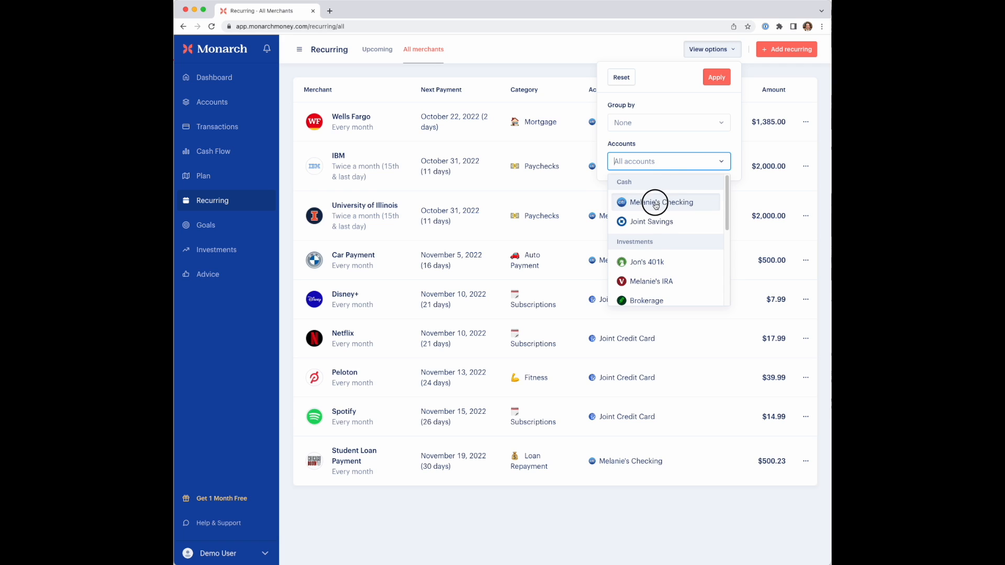
left_click(716, 77)
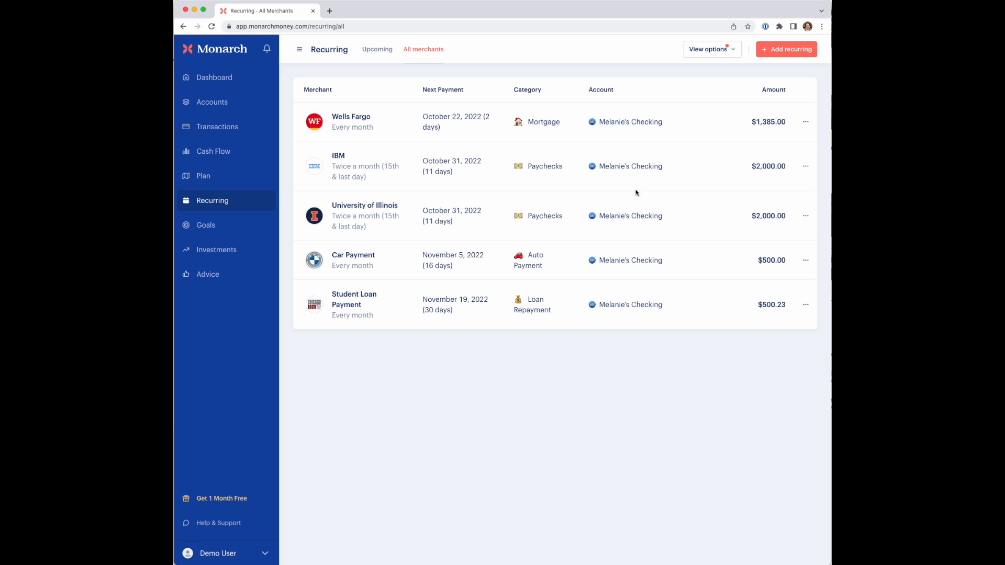
mouse_move(639, 192)
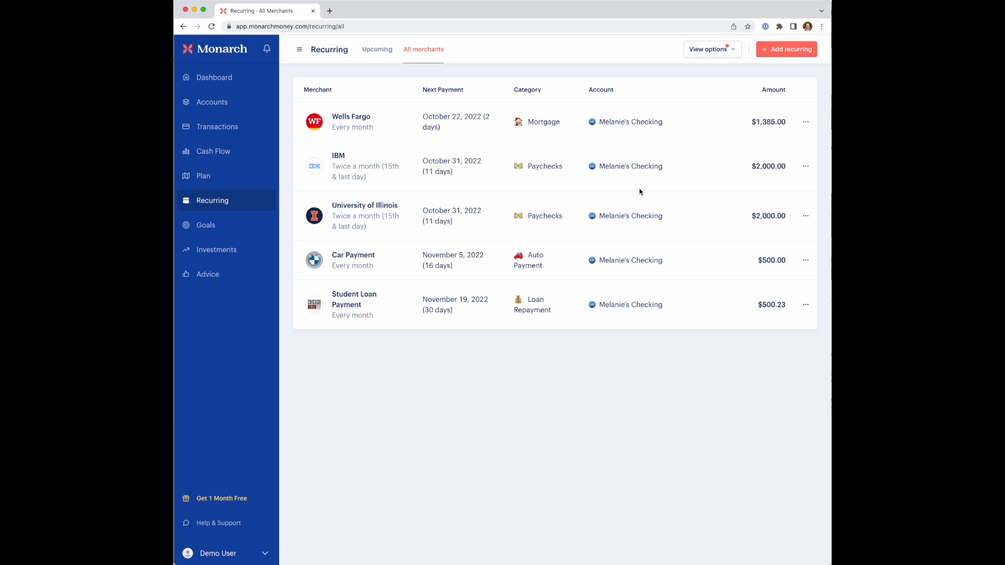
mouse_move(644, 186)
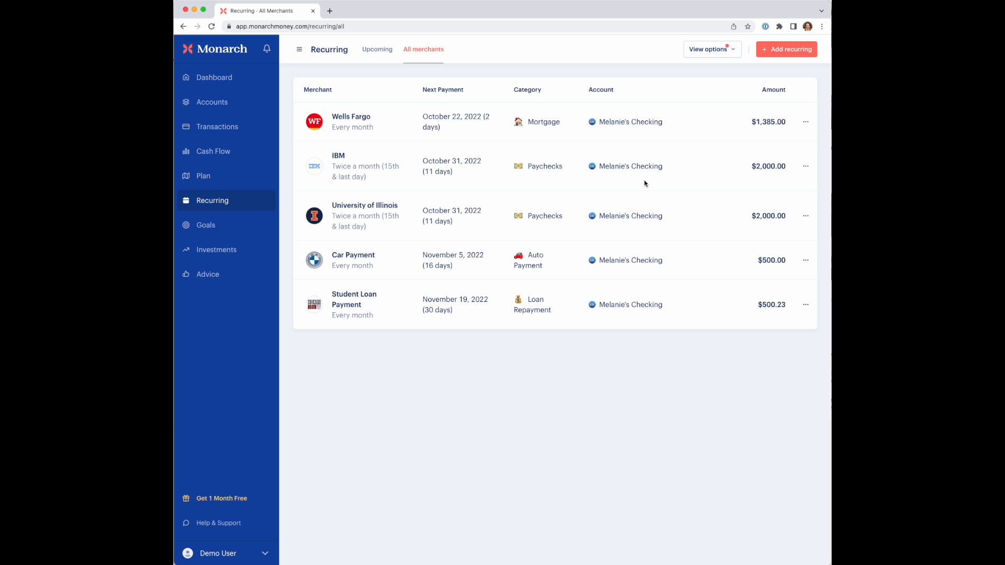
mouse_move(644, 90)
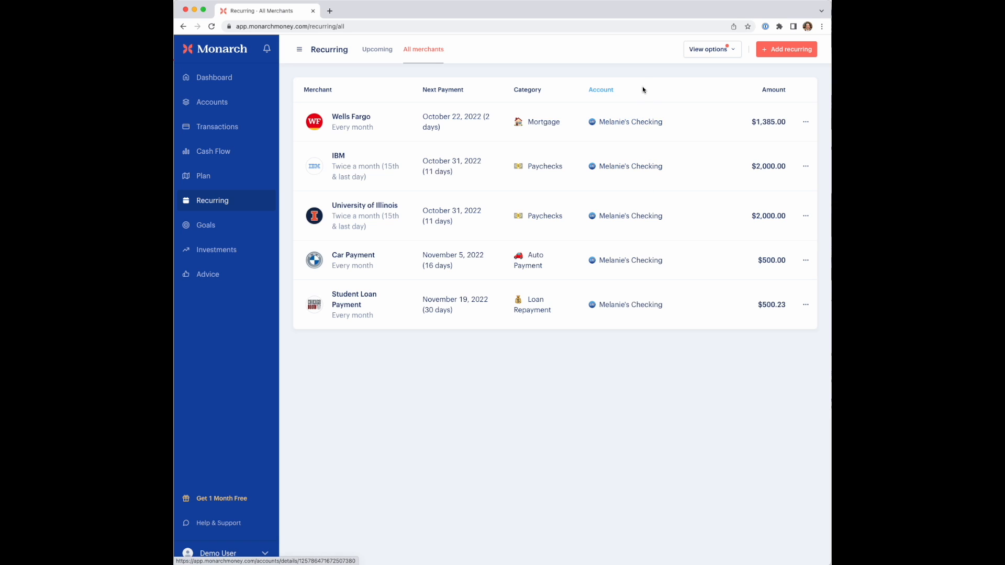
mouse_move(625, 106)
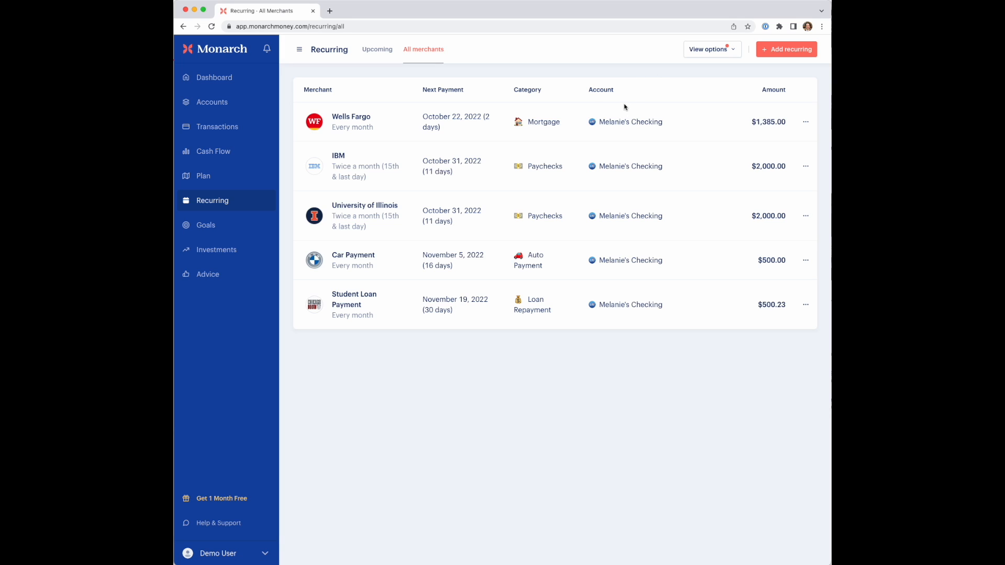
mouse_move(614, 157)
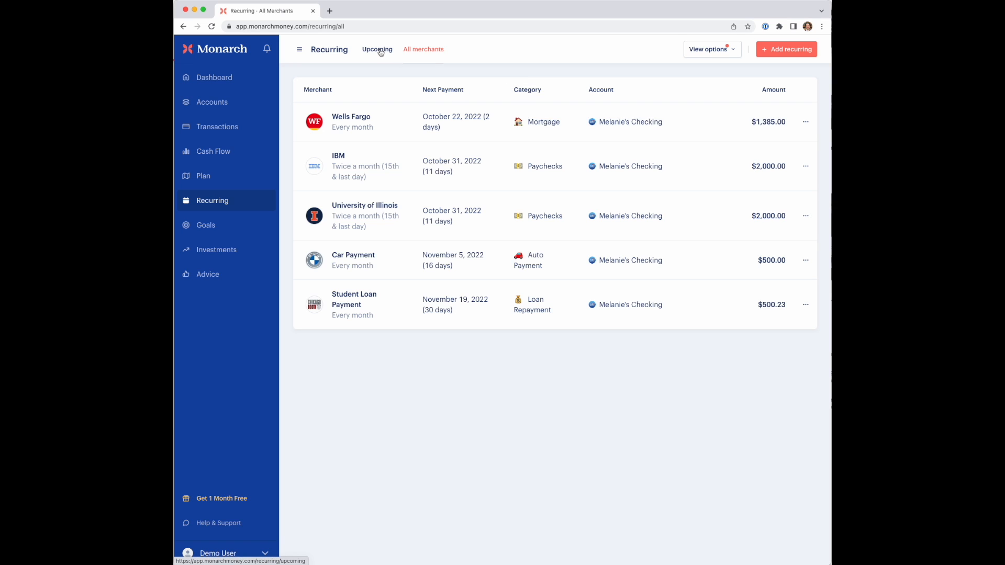
- Return to Upcoming, search 'Disney' in Add recurring, and close without adding
left_click(376, 49)
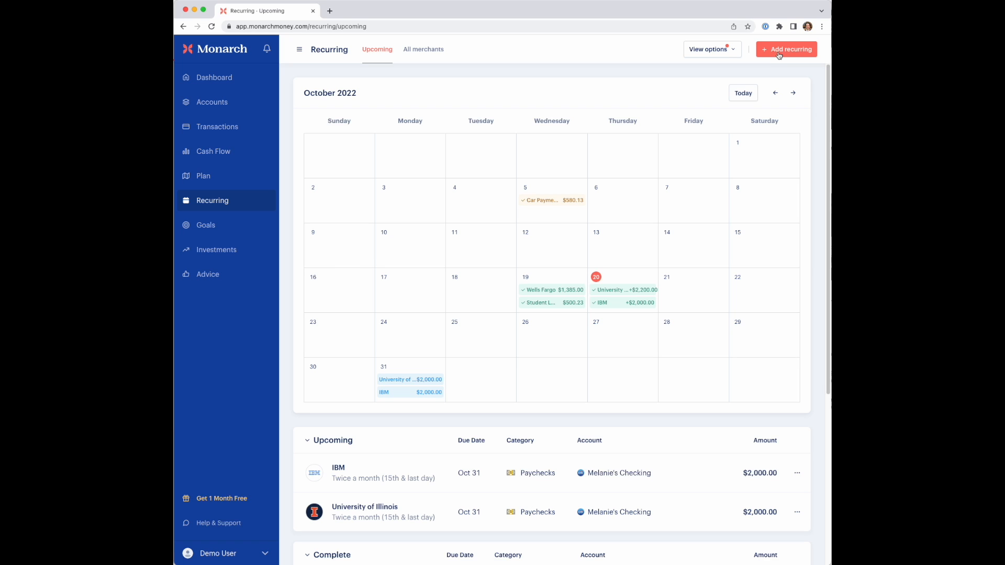
left_click(786, 49)
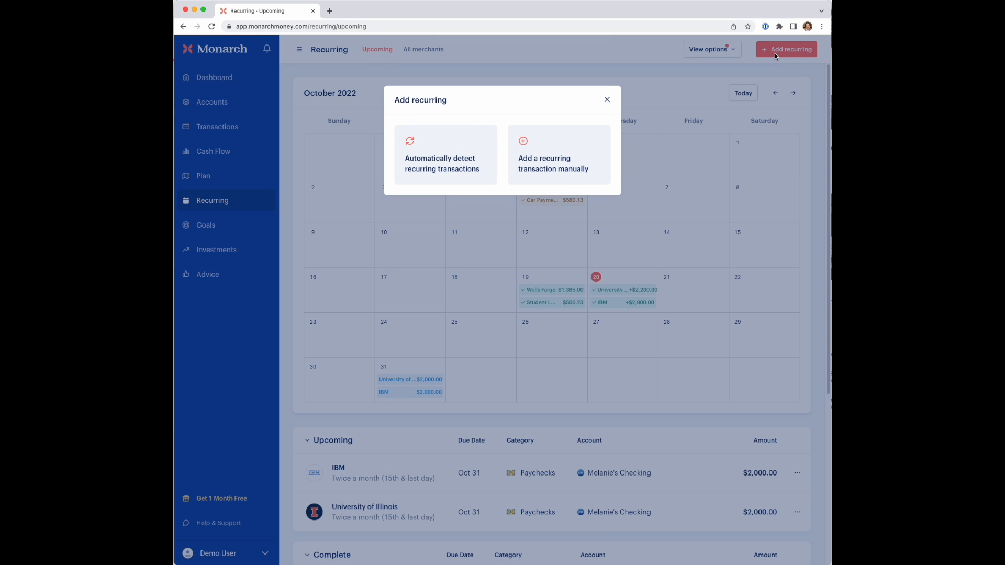
mouse_move(572, 146)
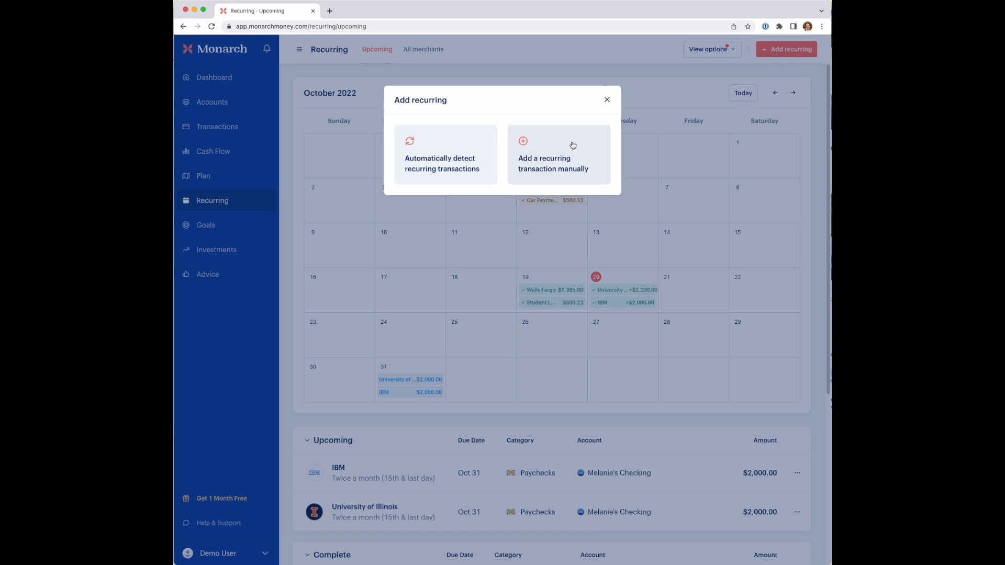
mouse_move(544, 151)
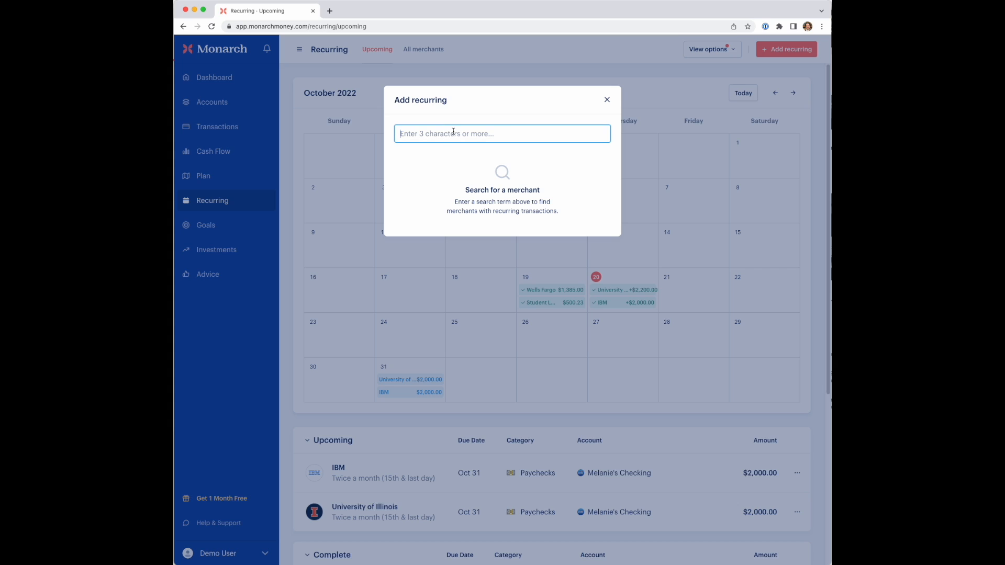
type("Disney")
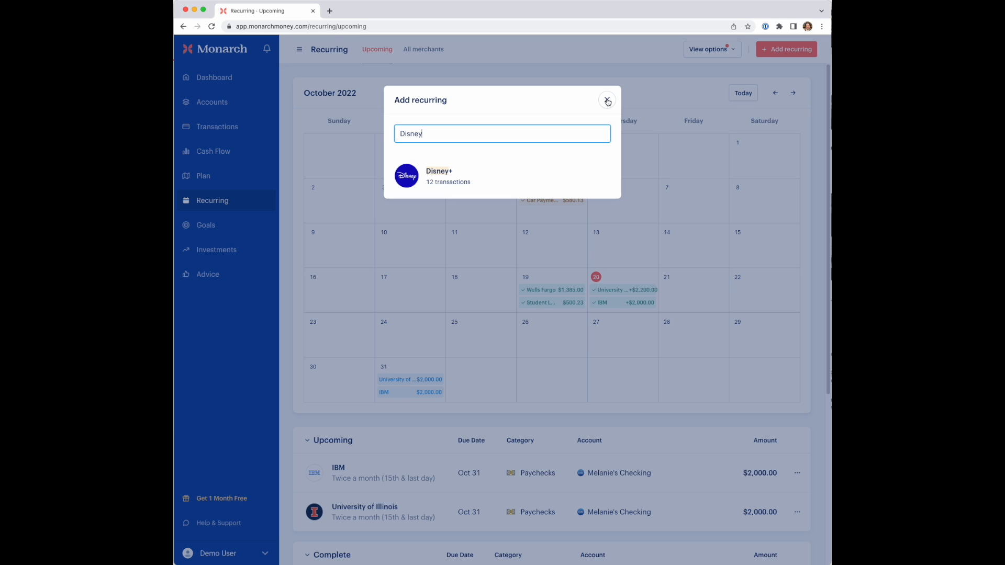
left_click(606, 101)
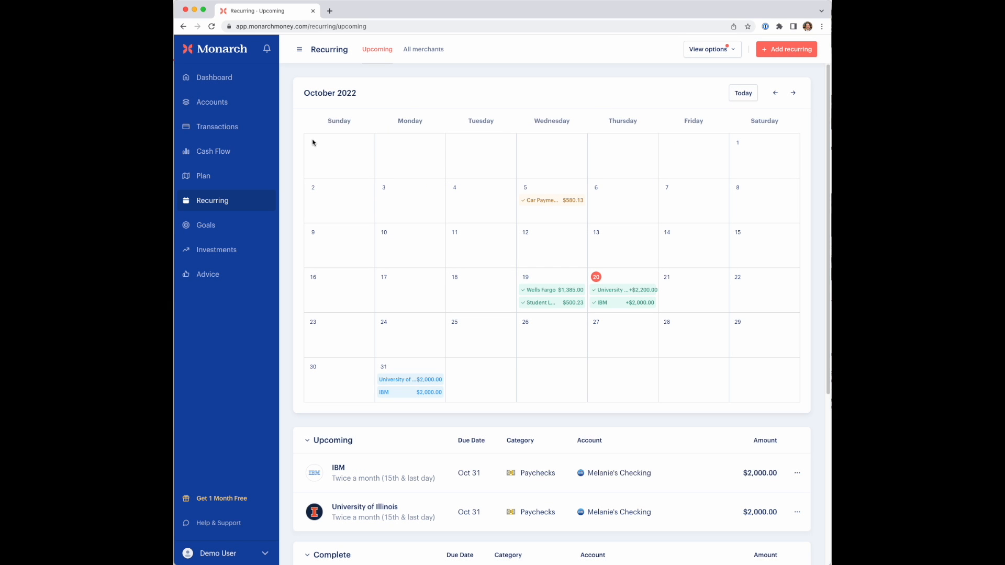
mouse_move(216, 126)
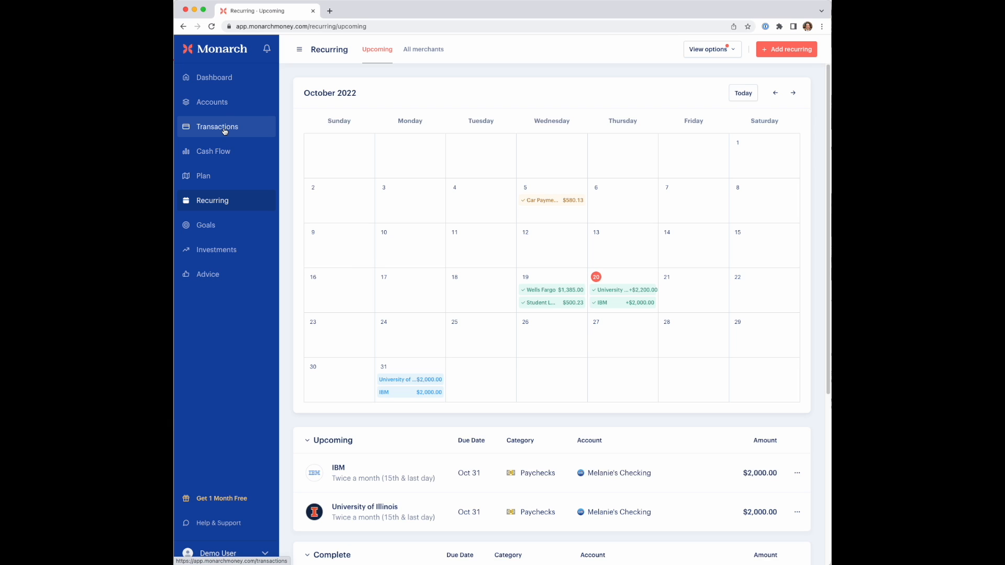
- Open the $110.54 State Farm Homeowner Insurance transaction and show its ••• merchant menu
left_click(217, 126)
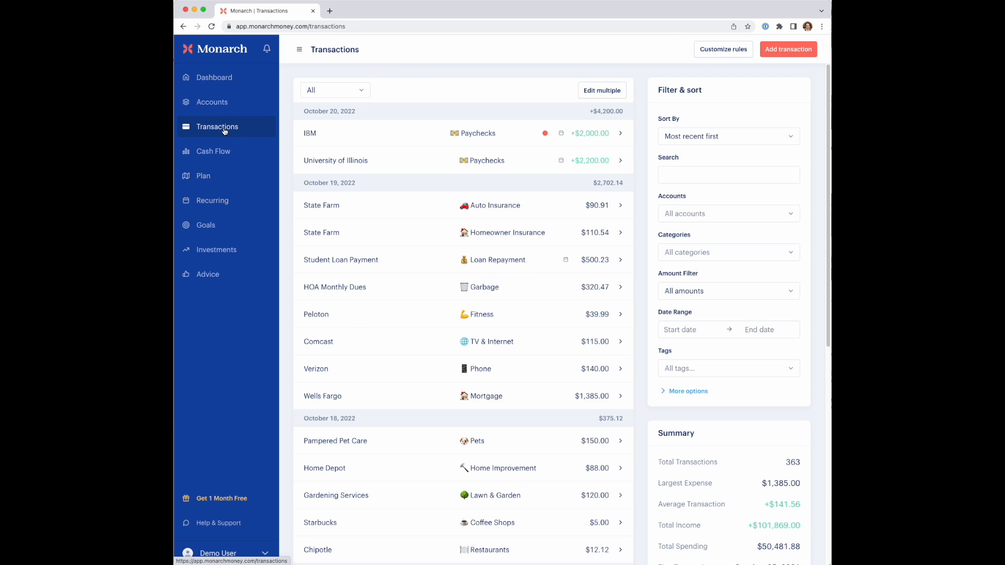
mouse_move(299, 197)
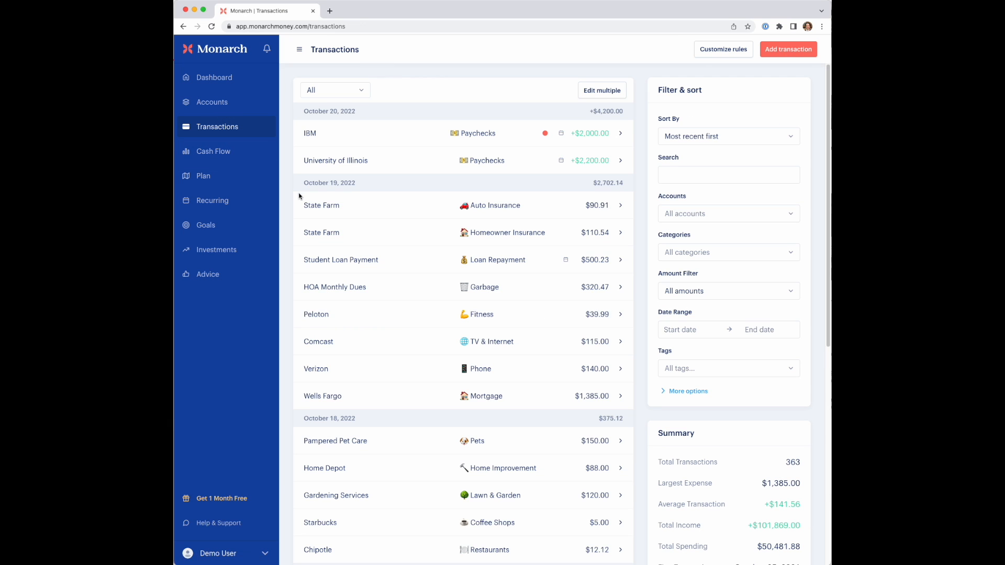
left_click(322, 206)
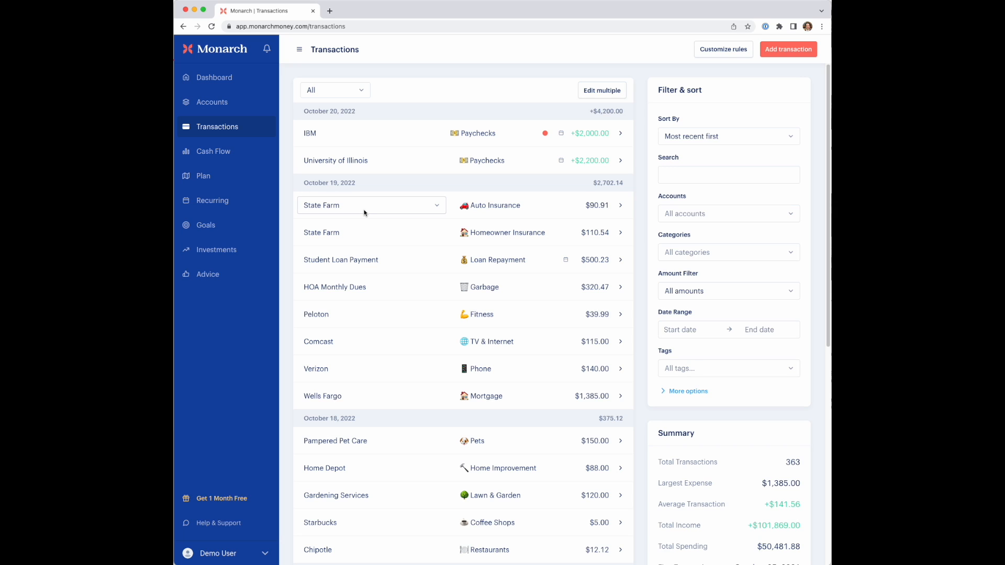
left_click(505, 231)
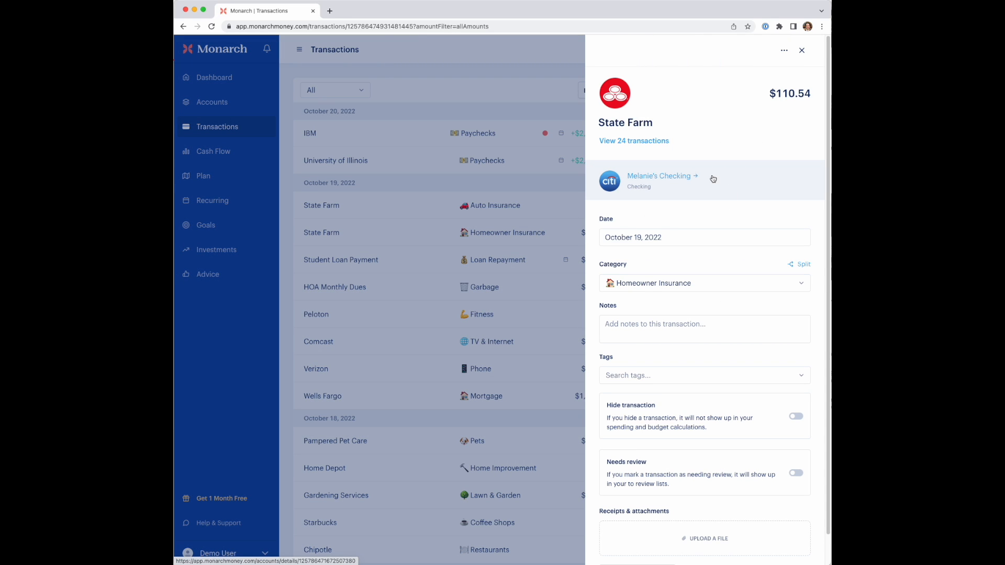
mouse_move(640, 287)
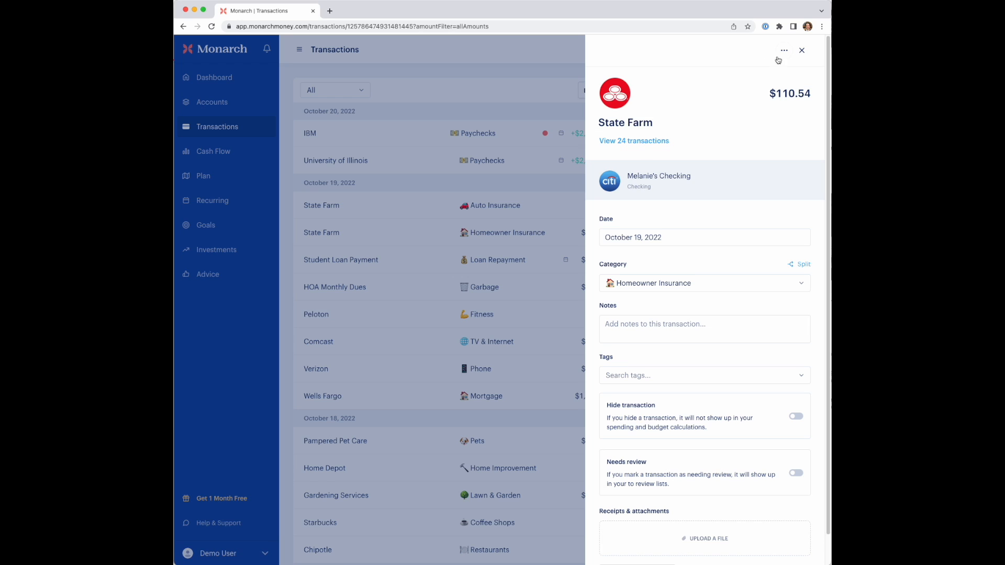
left_click(783, 50)
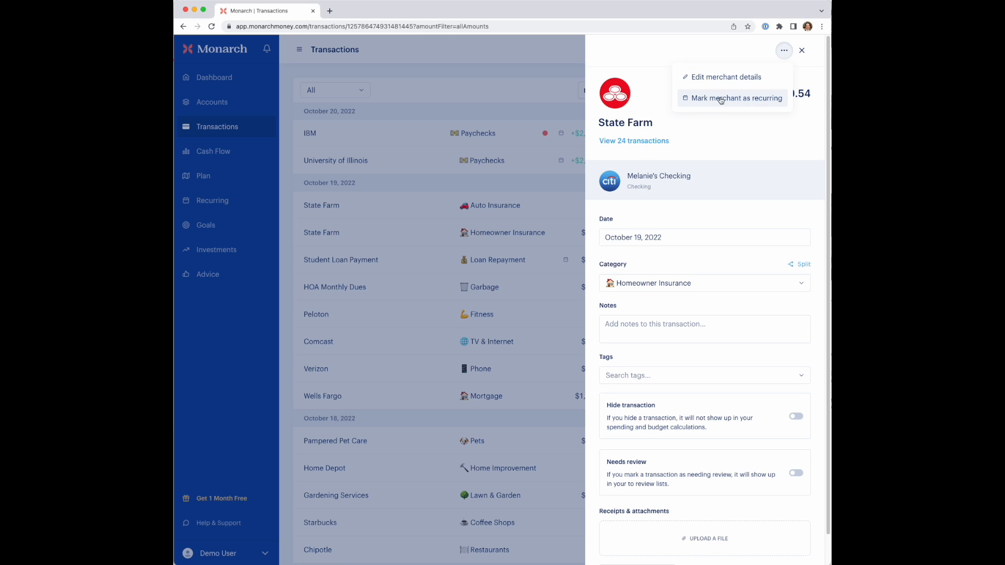
- Mark State Farm as a recurring merchant with frequency 'Every month' and save
left_click(737, 98)
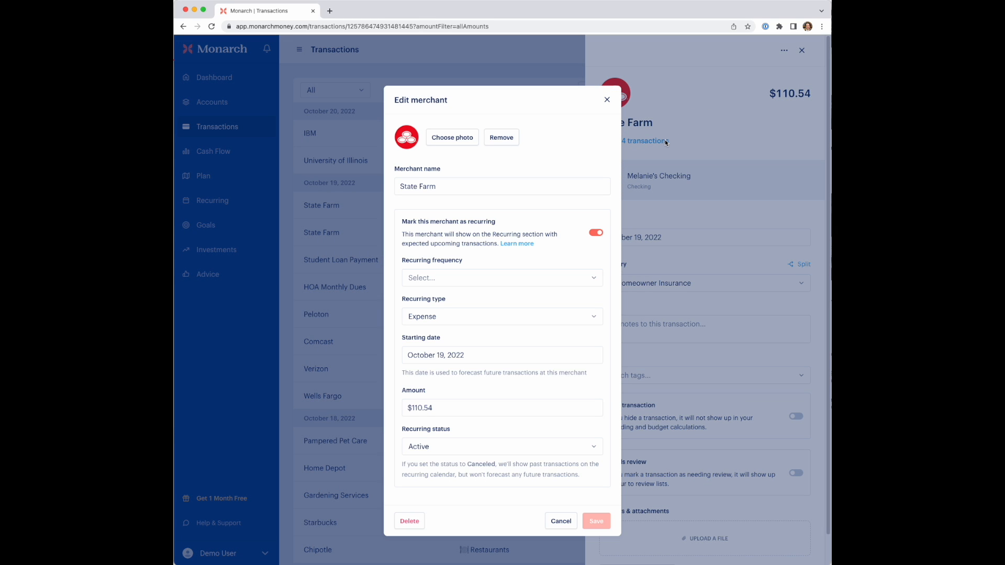
mouse_move(454, 276)
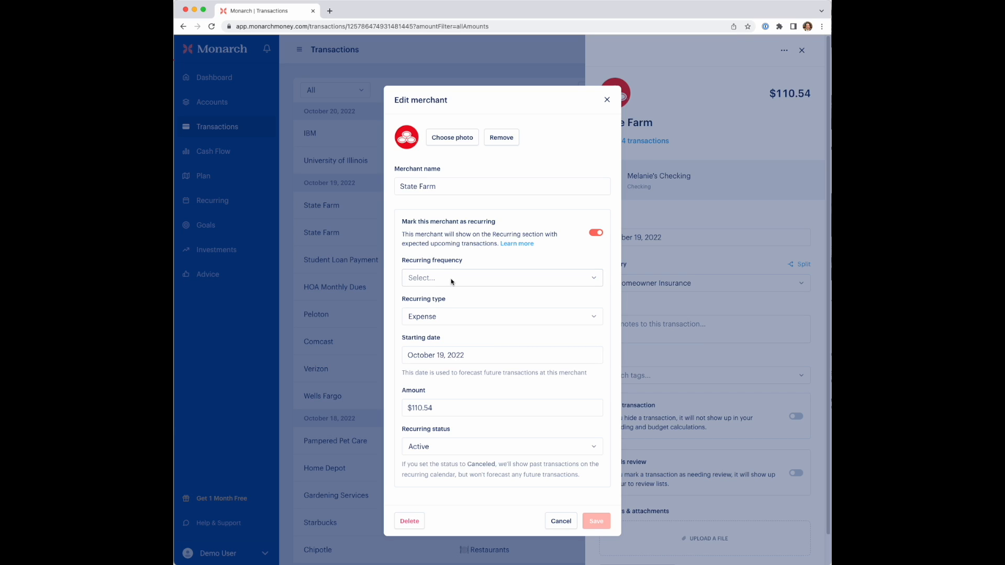
mouse_move(452, 280)
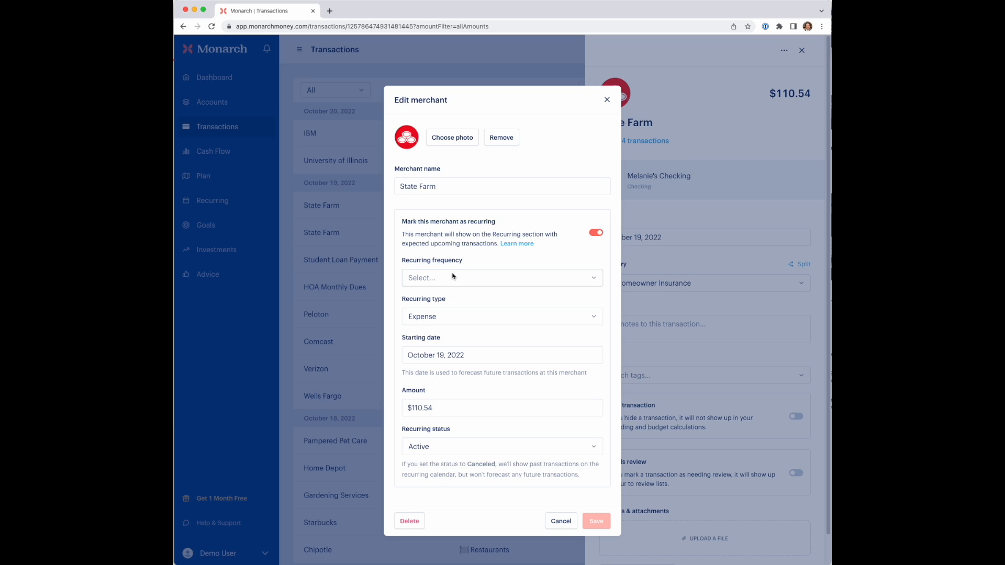
mouse_move(456, 277)
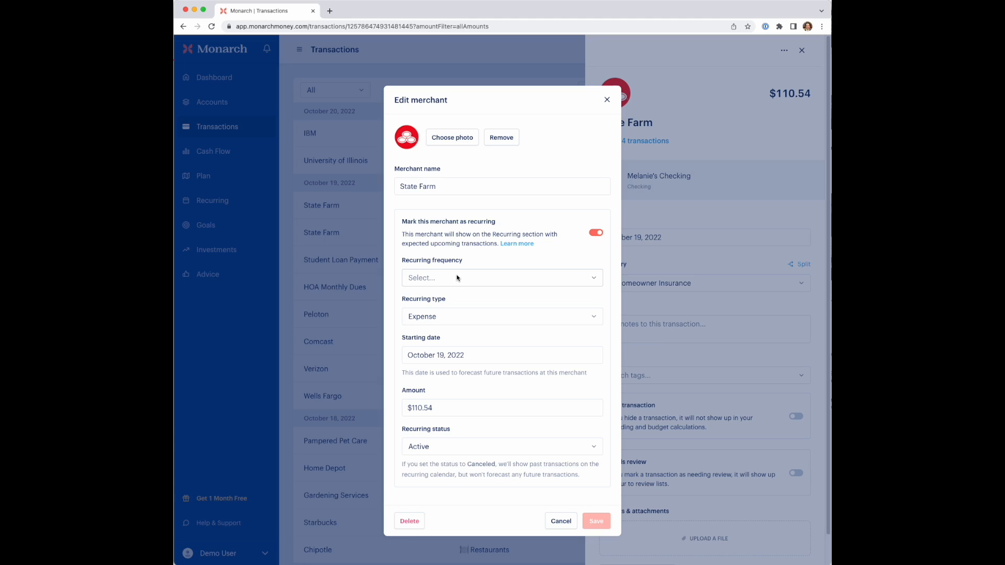
mouse_move(459, 279)
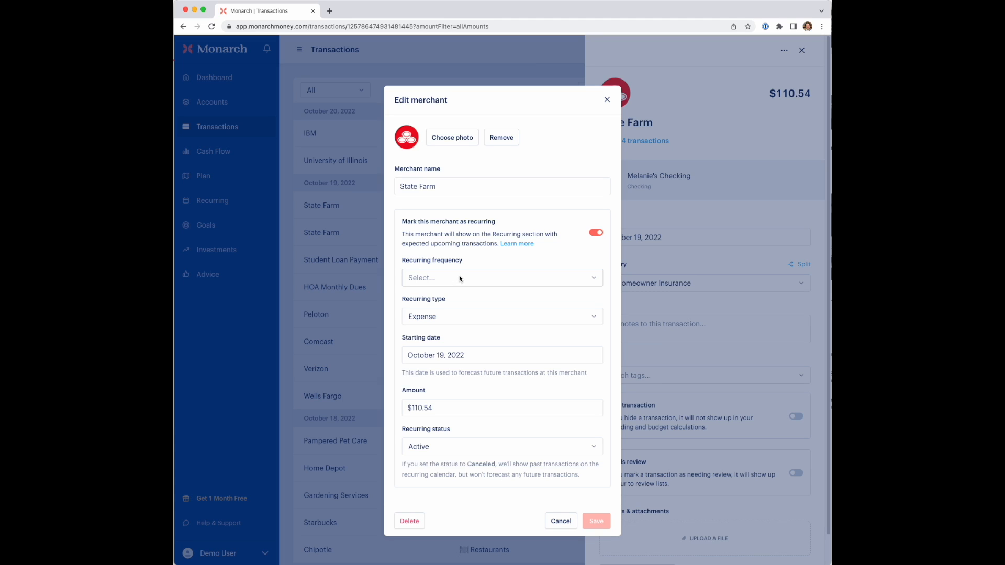
mouse_move(455, 281)
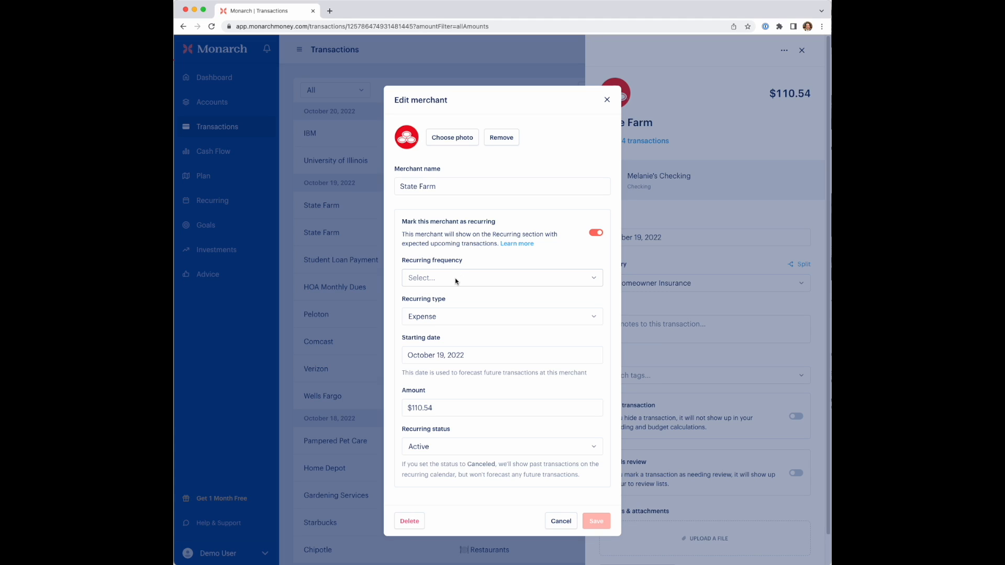
left_click(502, 277)
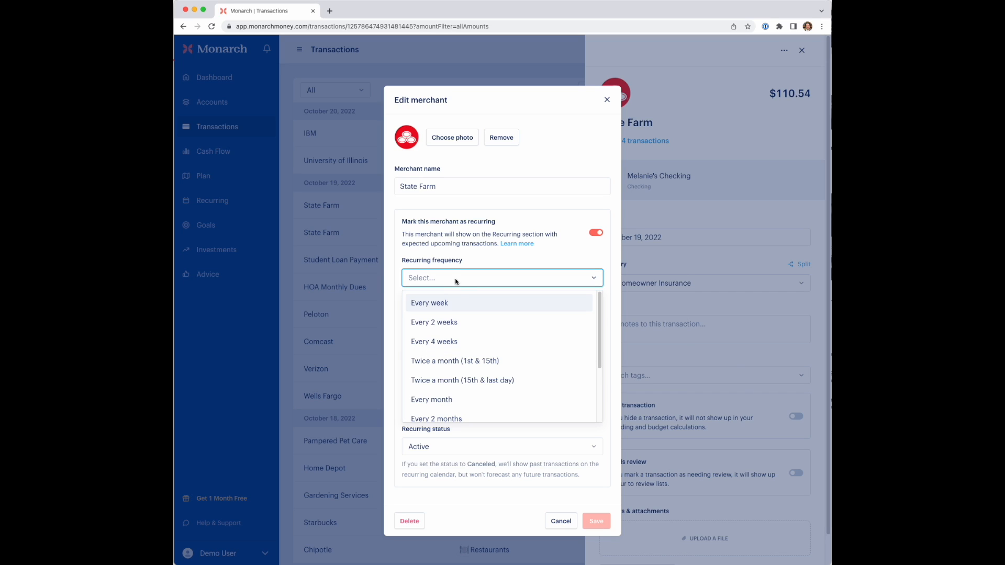
mouse_move(437, 380)
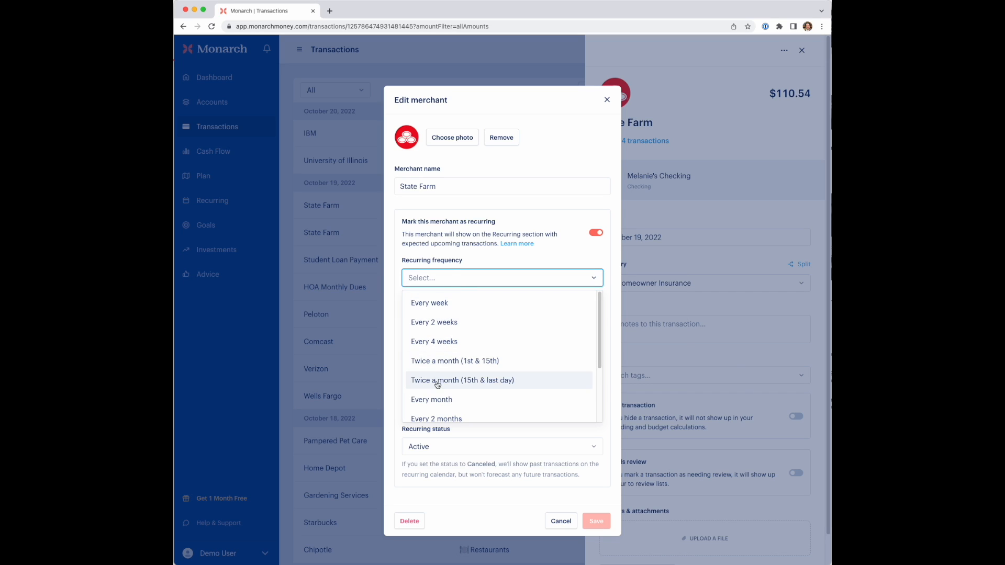
left_click(432, 400)
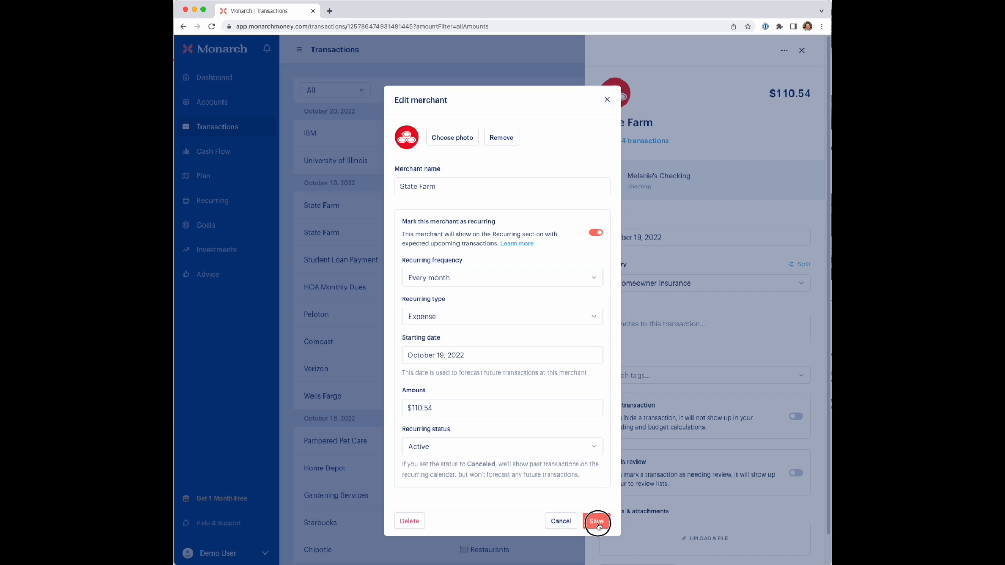
left_click(597, 521)
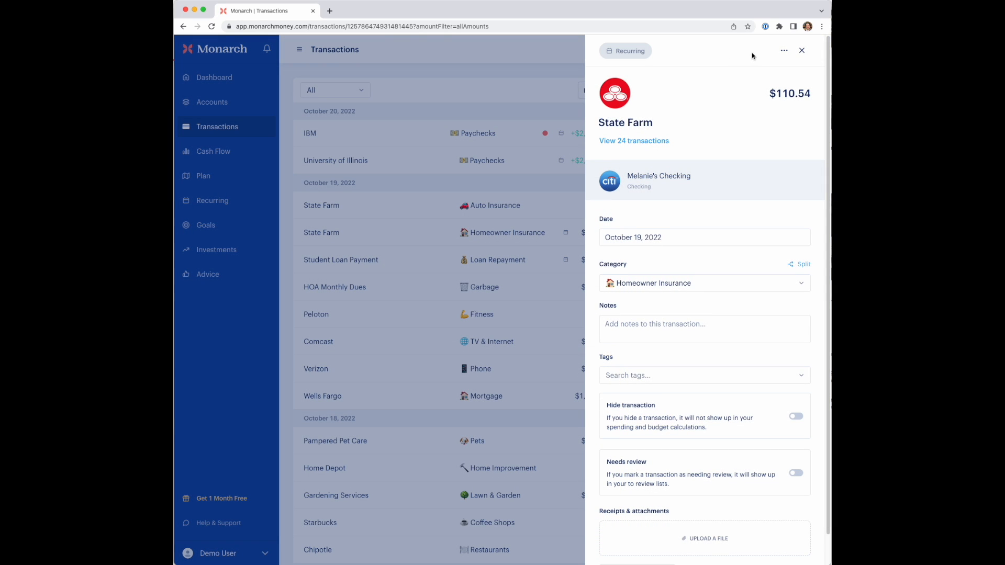
mouse_move(628, 57)
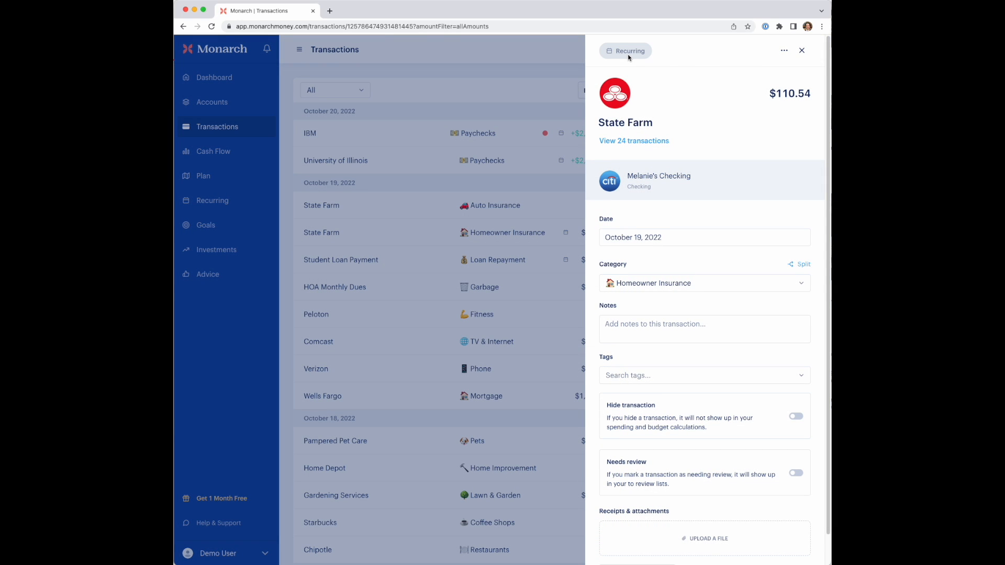
mouse_move(700, 50)
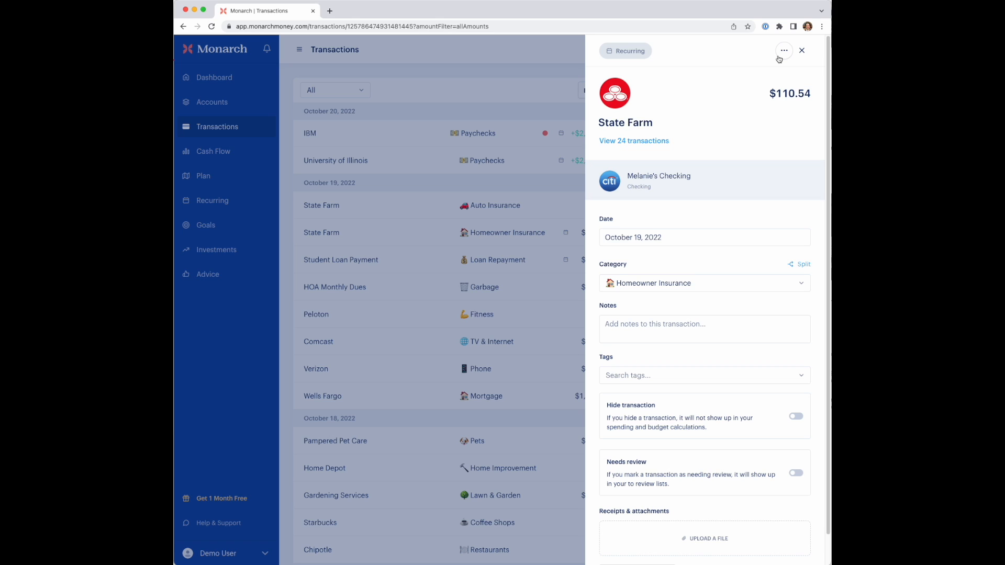
mouse_move(784, 51)
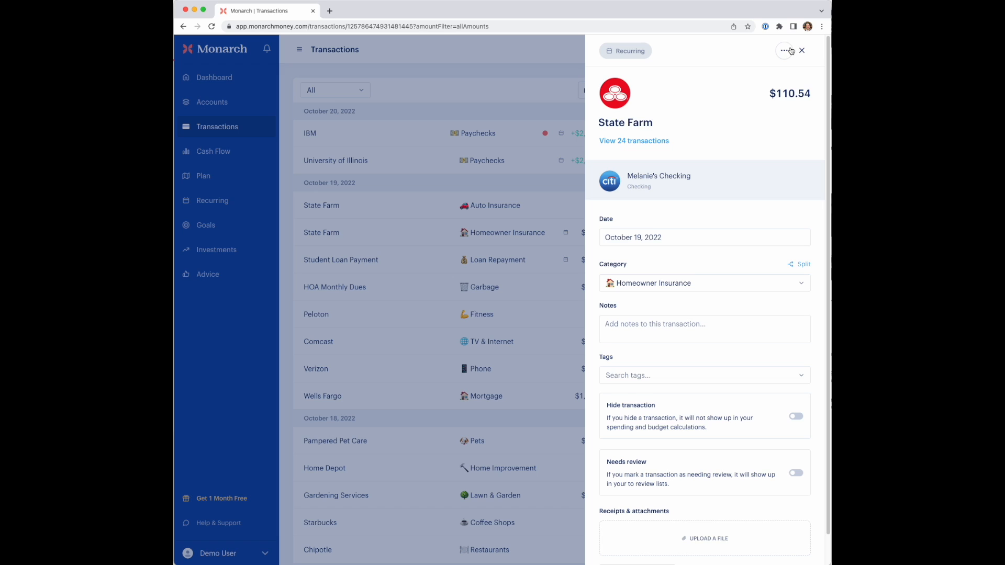
left_click(783, 50)
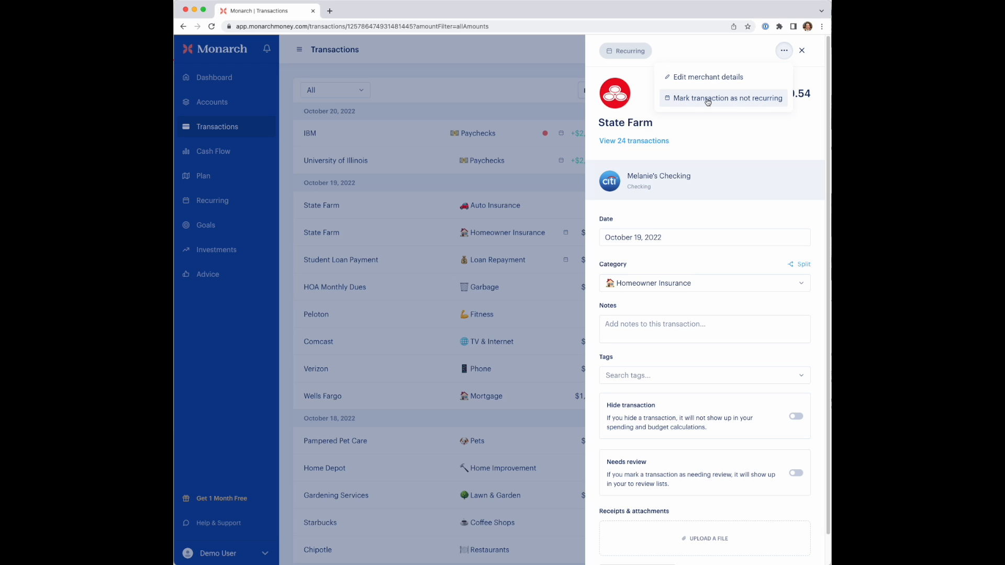
mouse_move(716, 105)
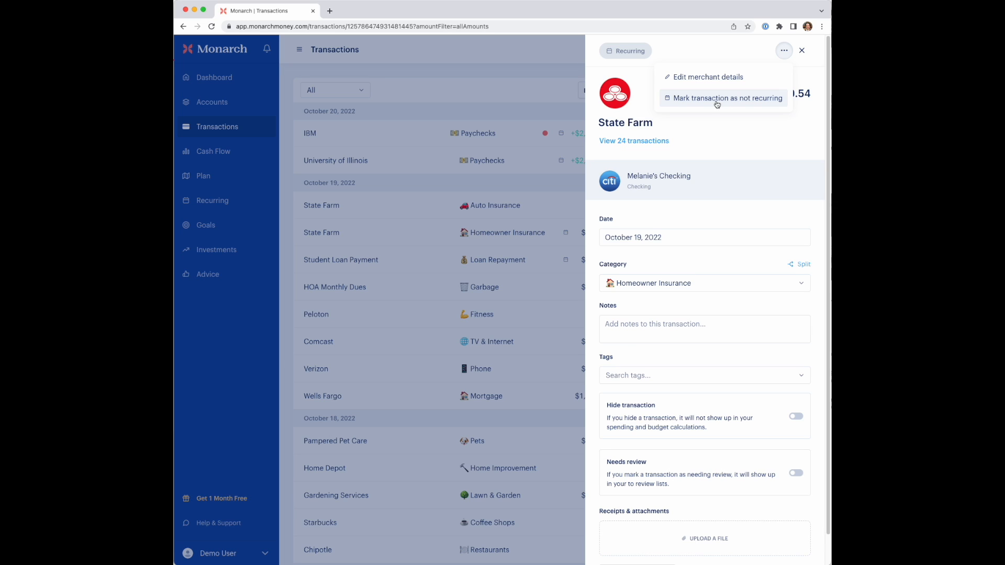
mouse_move(730, 93)
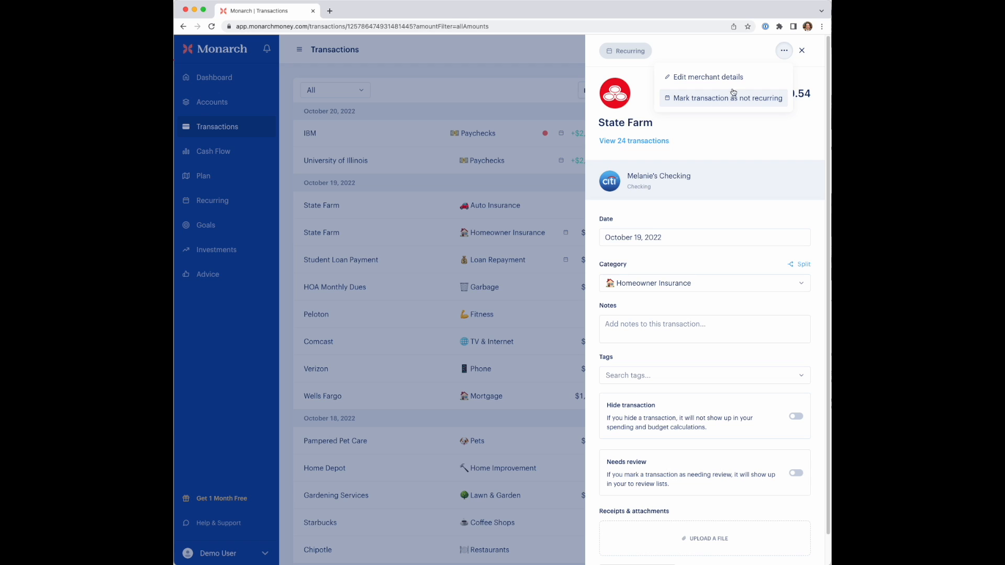
mouse_move(729, 109)
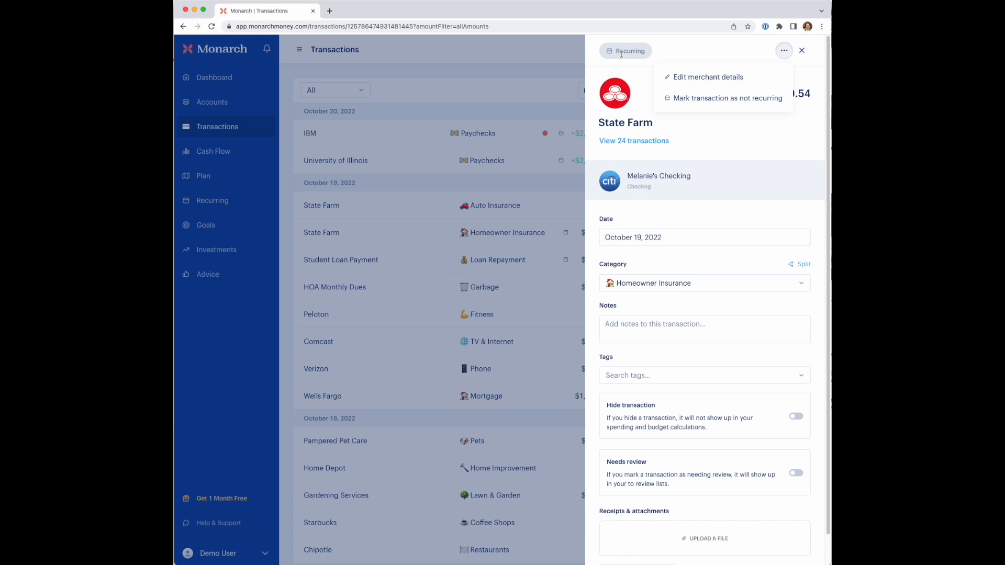
left_click(783, 51)
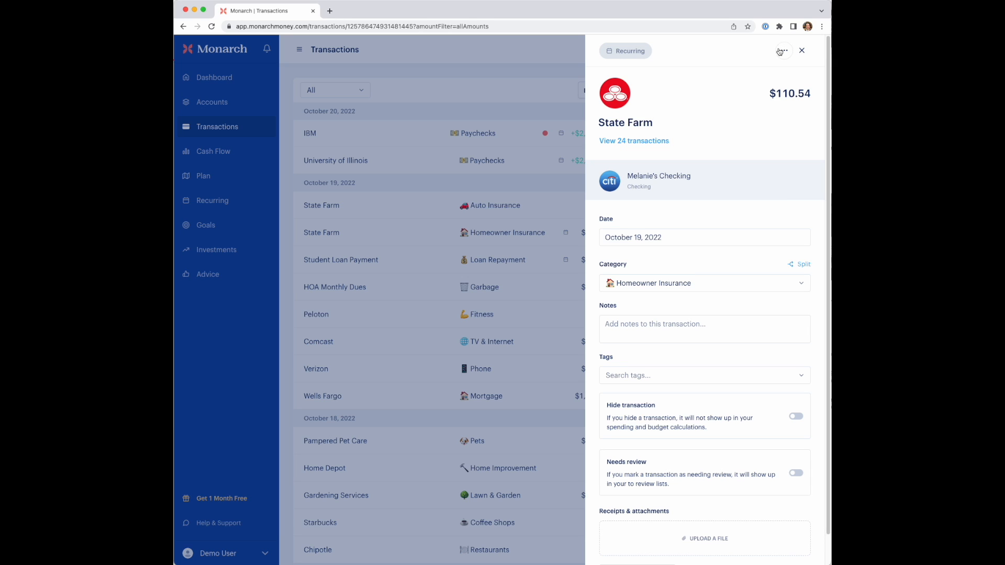
- Close the detail panel and filter transactions to 'Recurring transactions', cutting 363 to 95
left_click(802, 51)
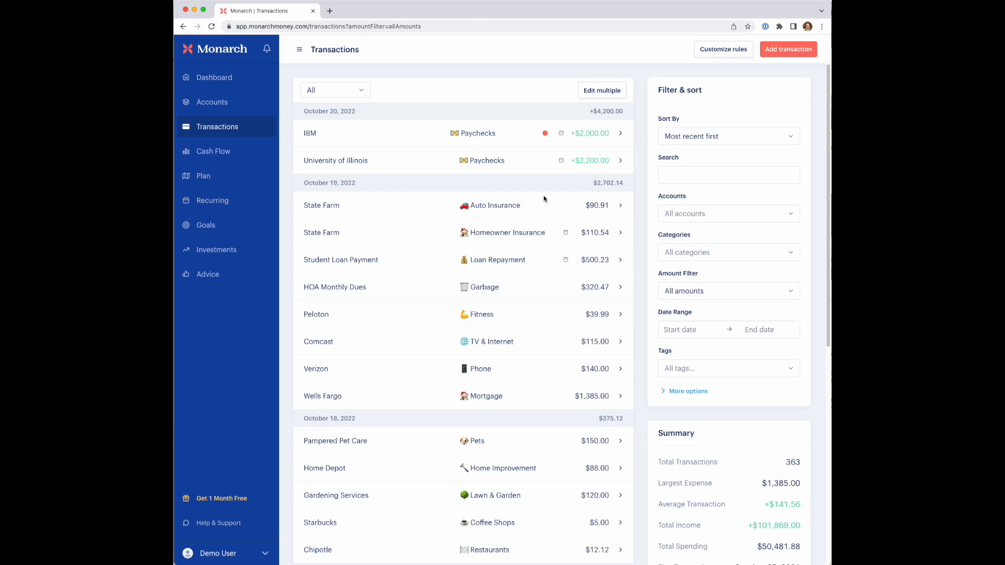
mouse_move(540, 197)
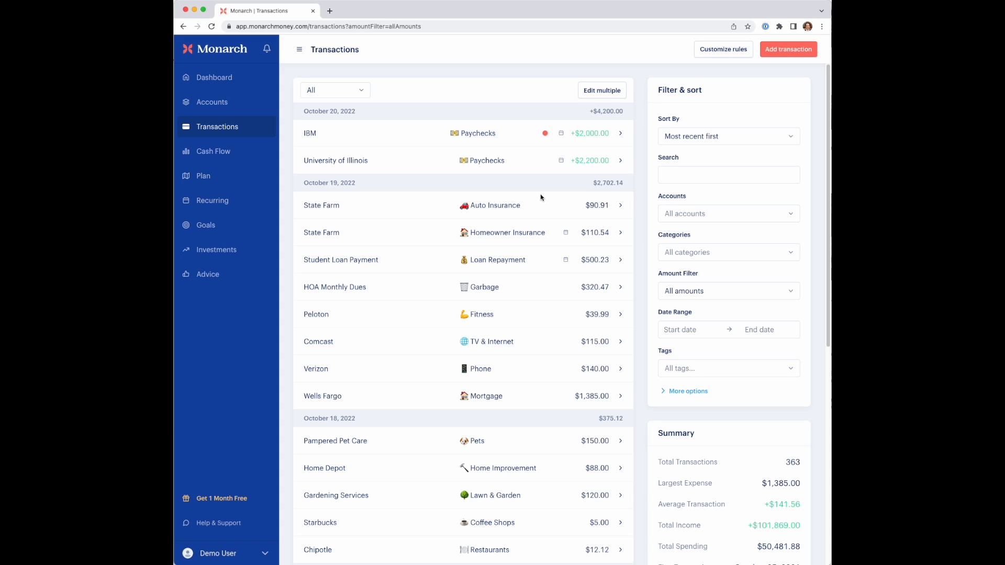
mouse_move(222, 151)
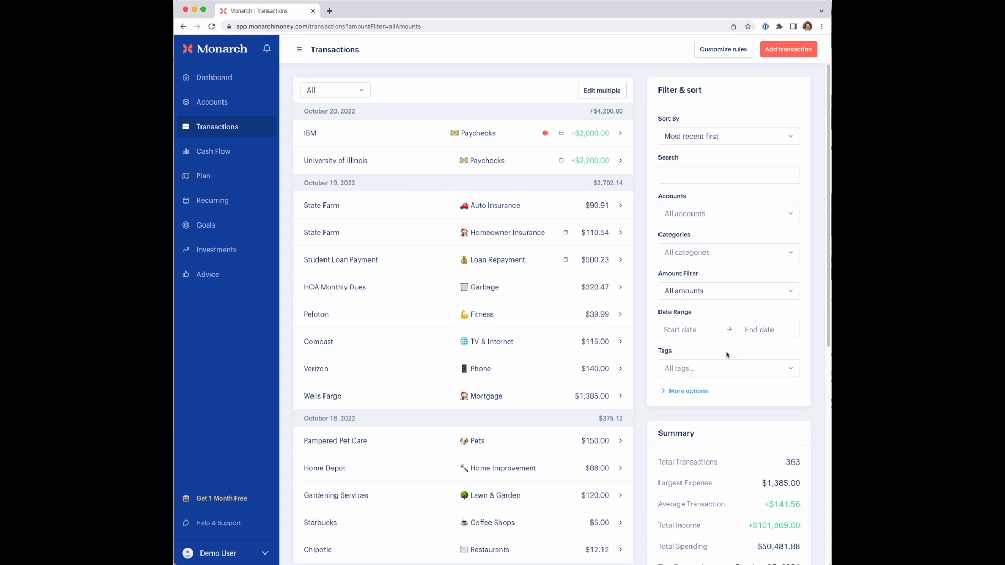
left_click(688, 391)
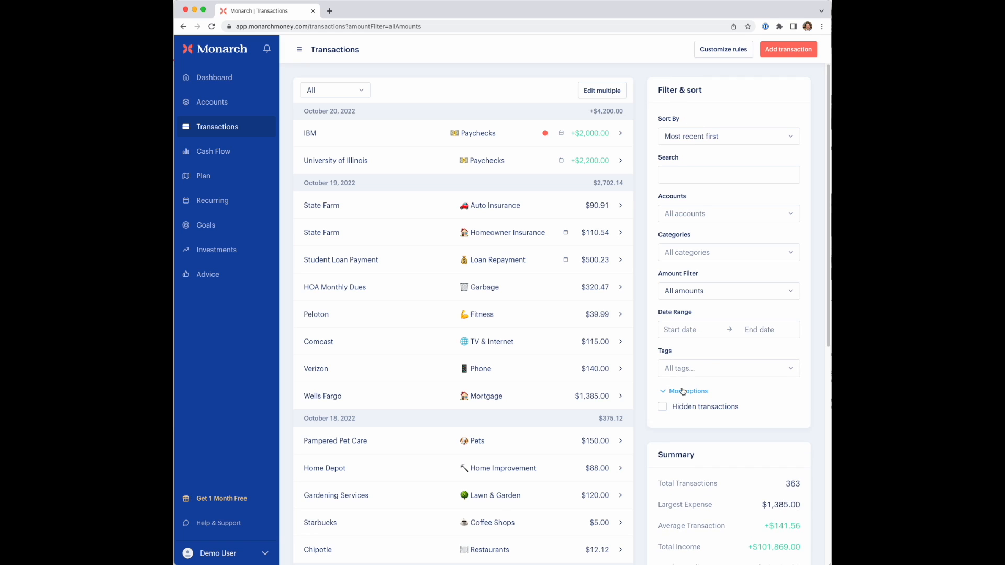
left_click(663, 438)
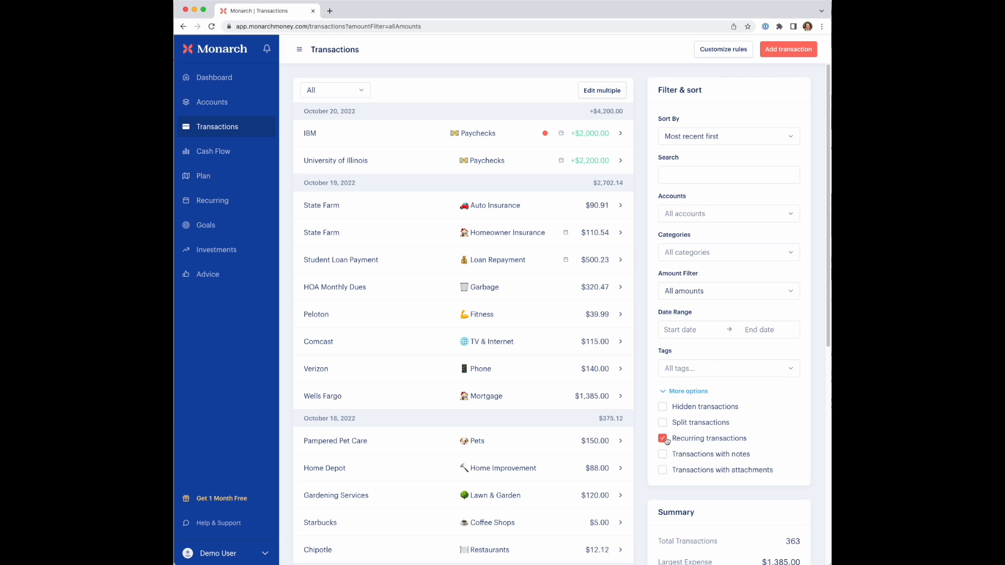
left_click(662, 438)
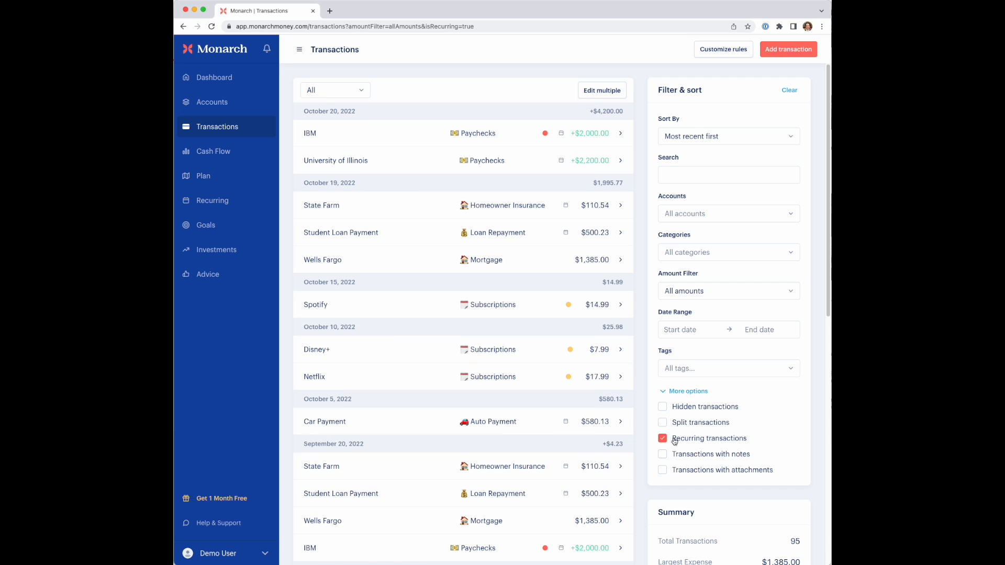
mouse_move(411, 292)
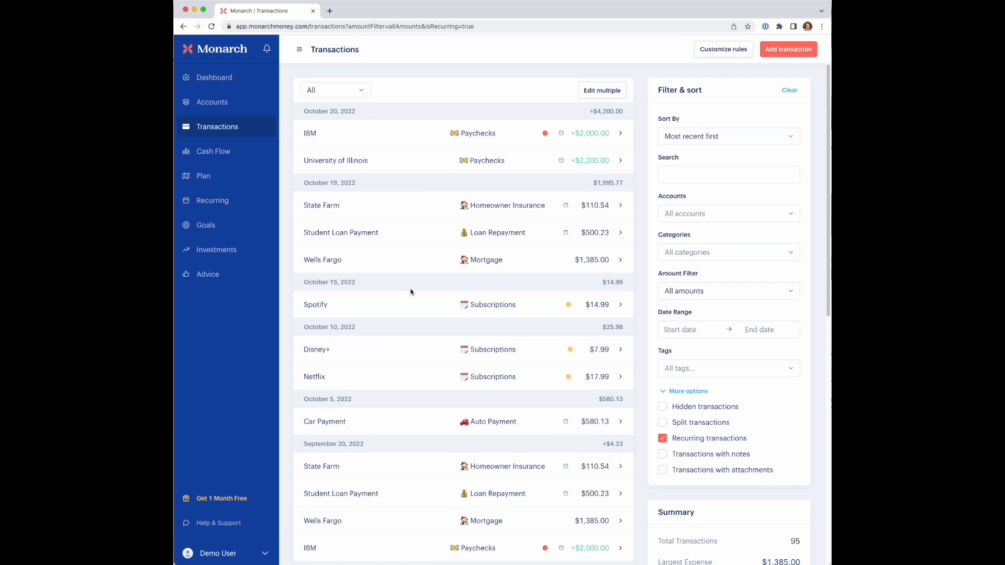
- On Cash Flow, switch to the merchant breakdown and open Car Payment's page
left_click(213, 151)
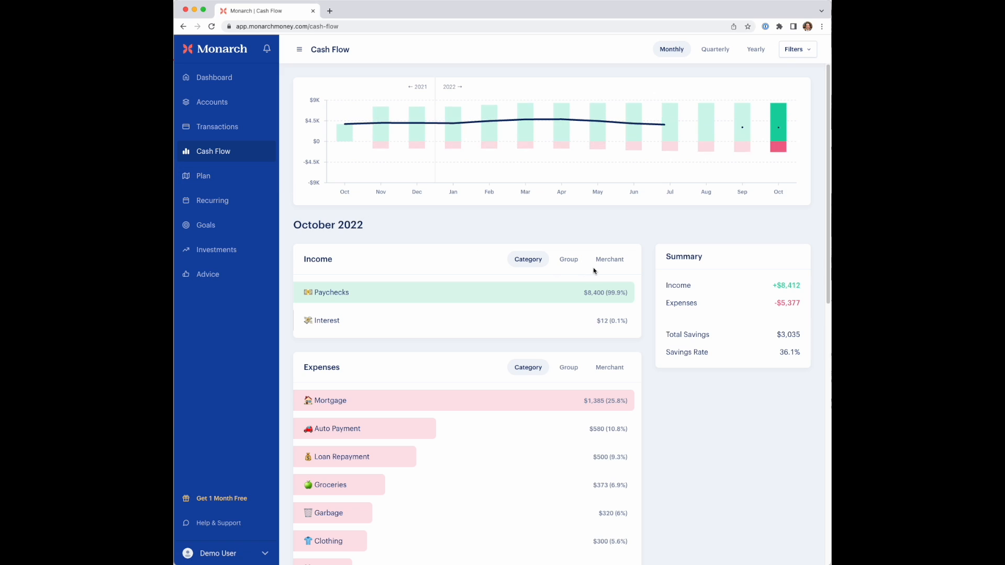
left_click(608, 259)
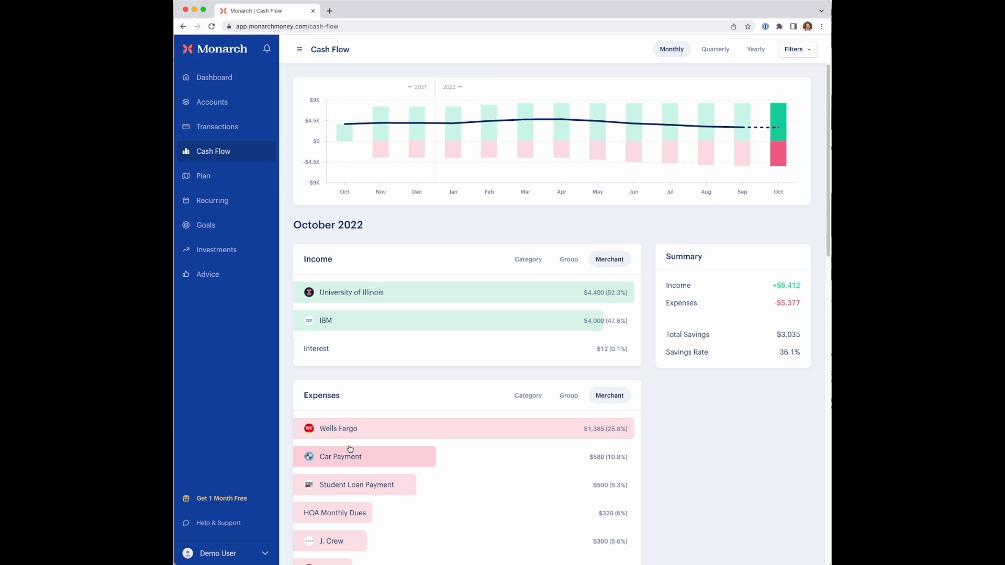
scroll("down", 3)
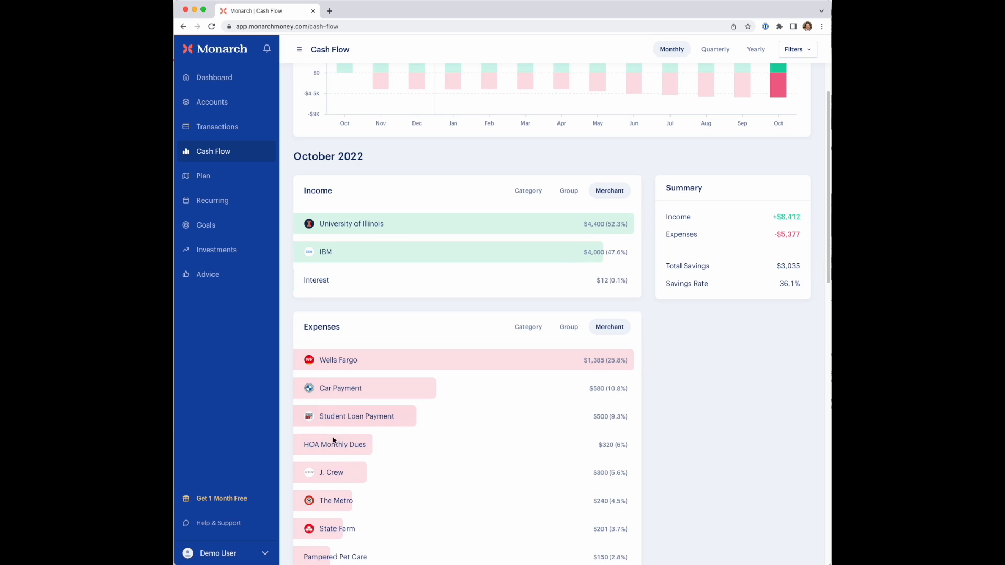
scroll("down", 3)
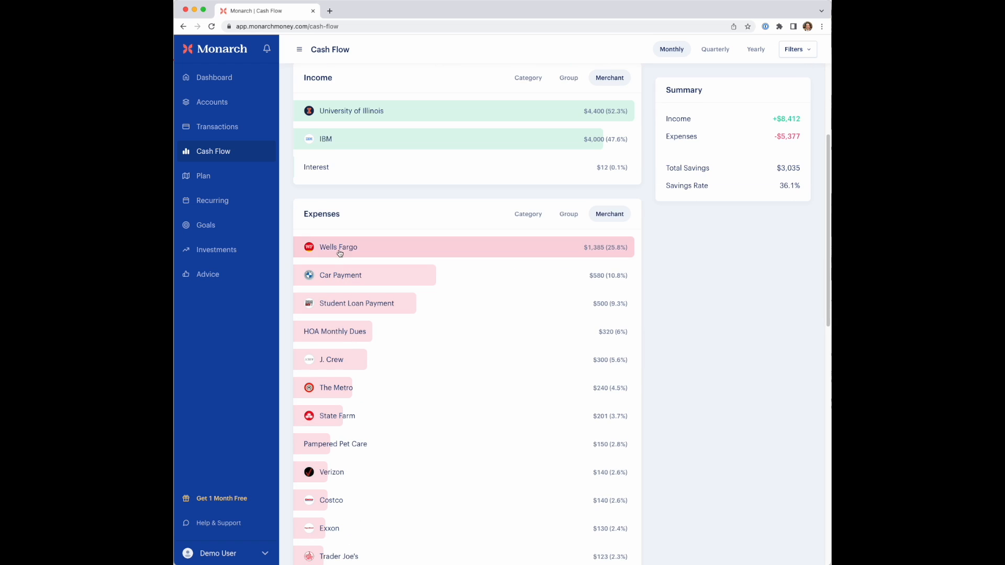
left_click(340, 275)
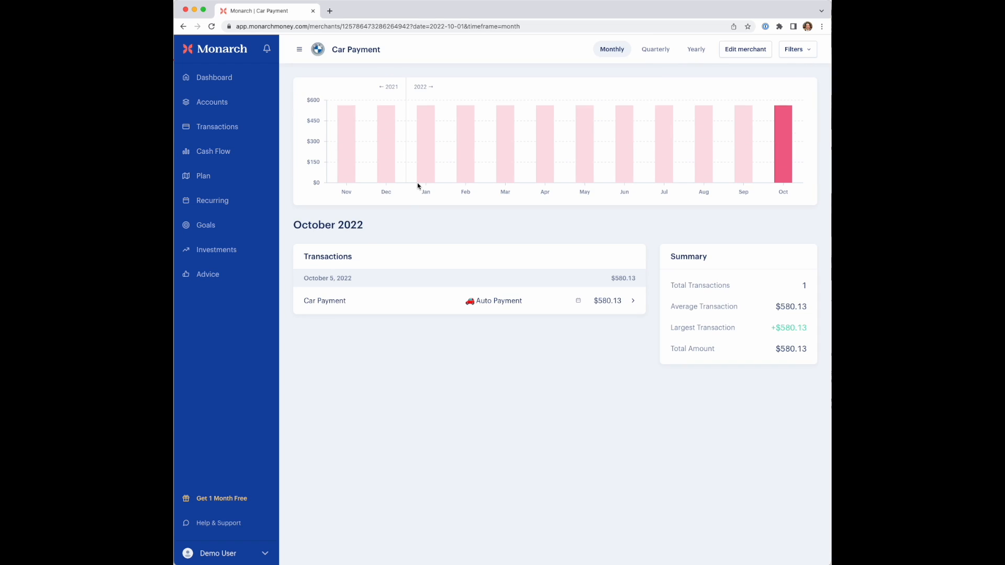
mouse_move(623, 141)
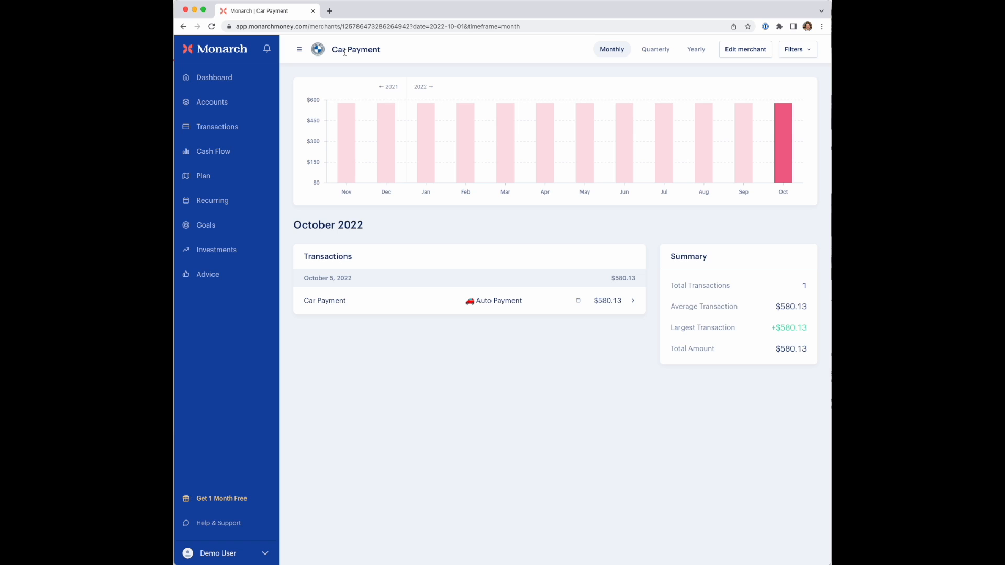
mouse_move(288, 221)
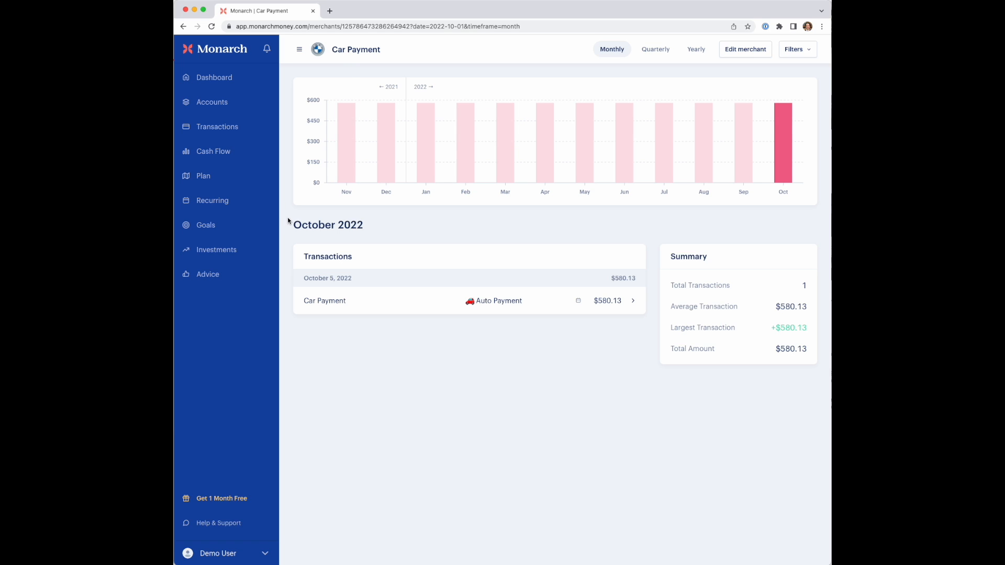
mouse_move(291, 209)
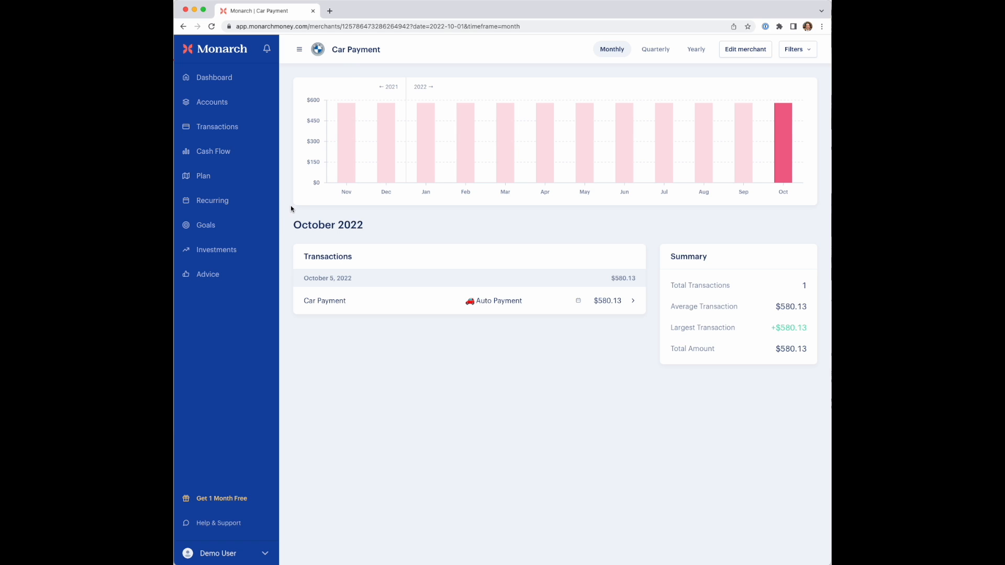
mouse_move(297, 201)
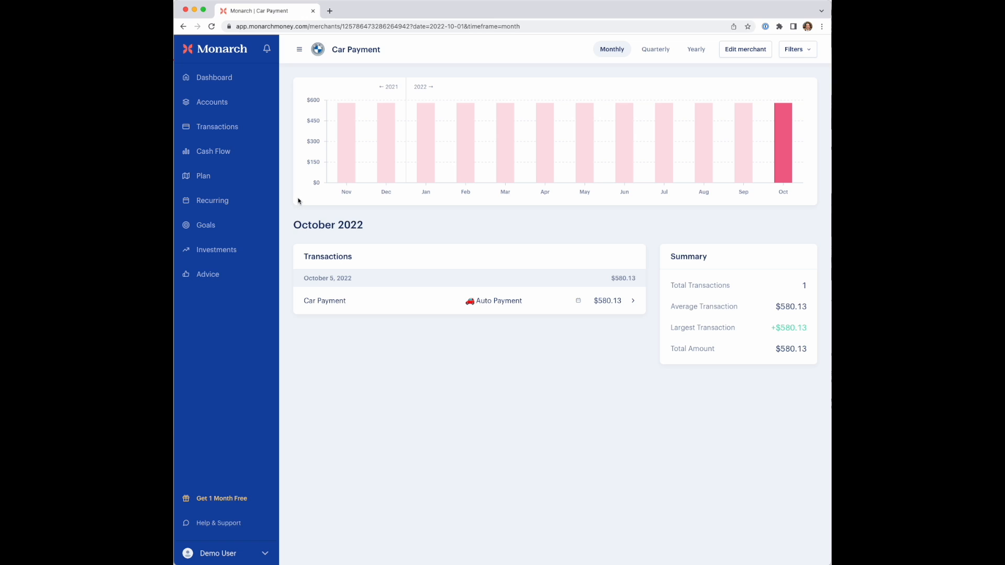
- Open Merchants from the Demo User menu to list all 39 merchants
left_click(217, 554)
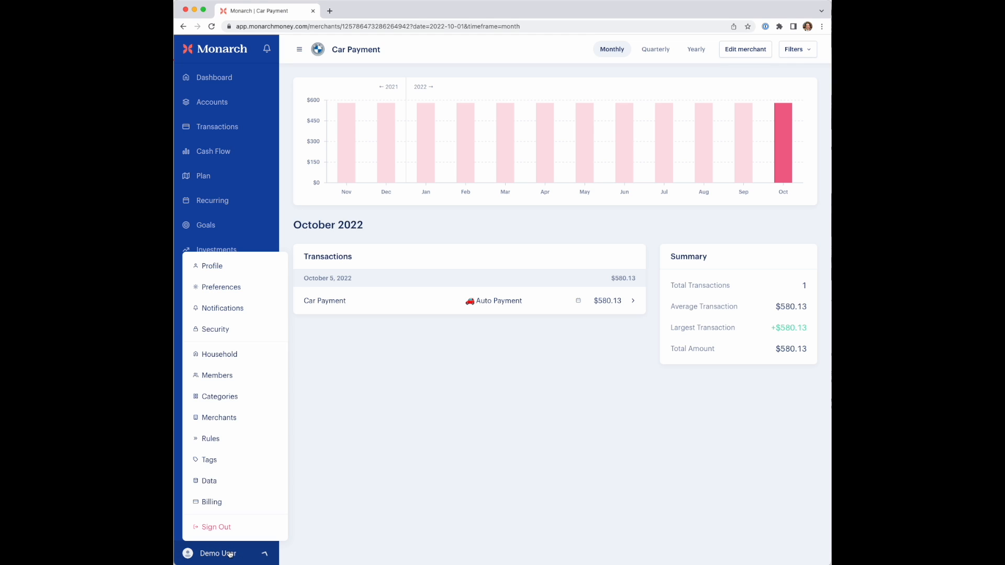
mouse_move(218, 417)
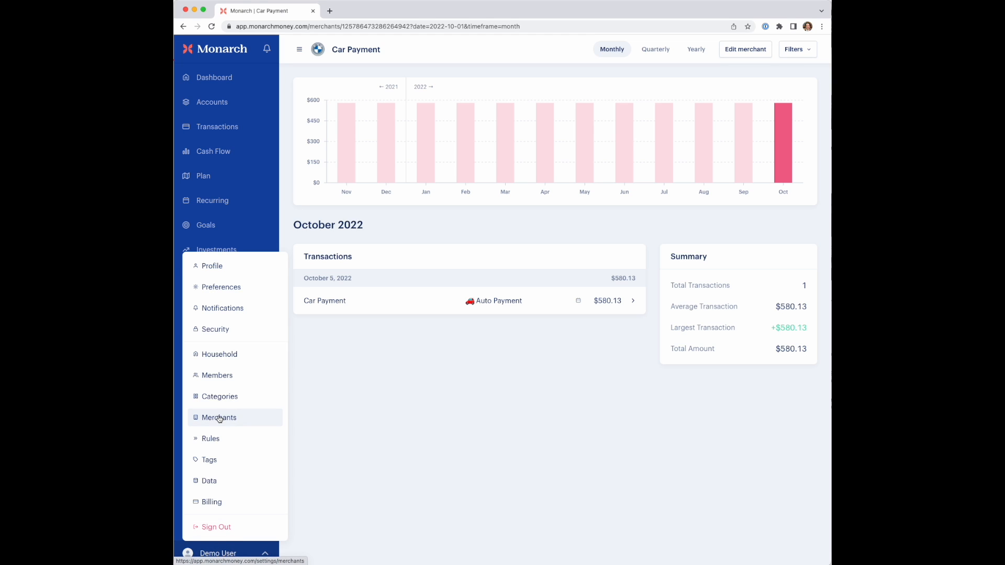
mouse_move(222, 308)
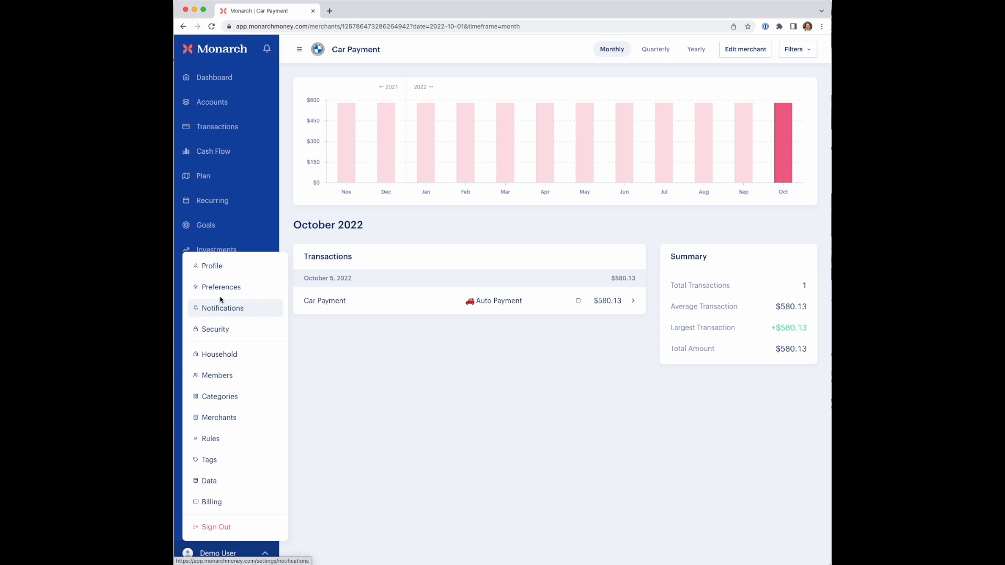
mouse_move(219, 396)
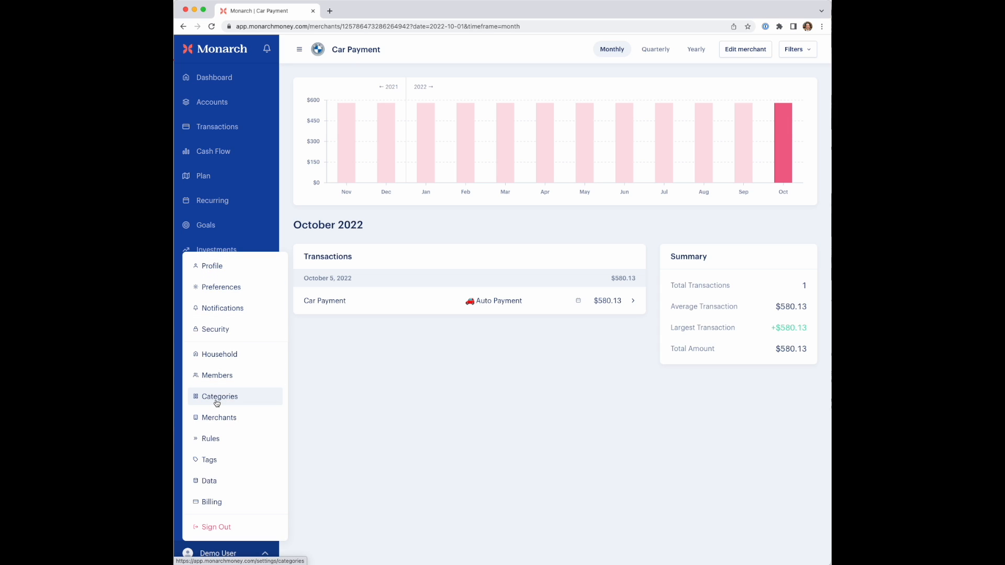
left_click(219, 417)
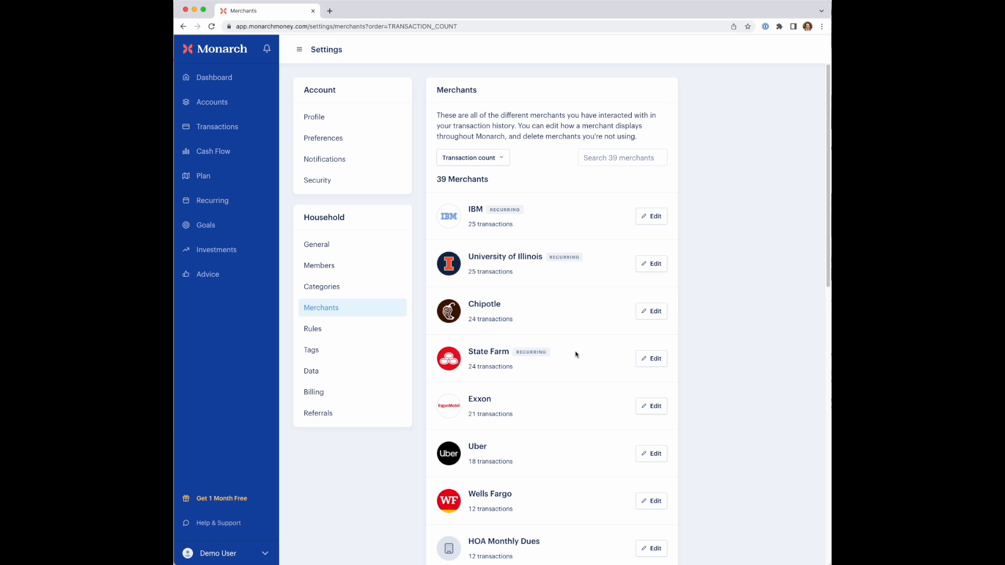
left_click(651, 216)
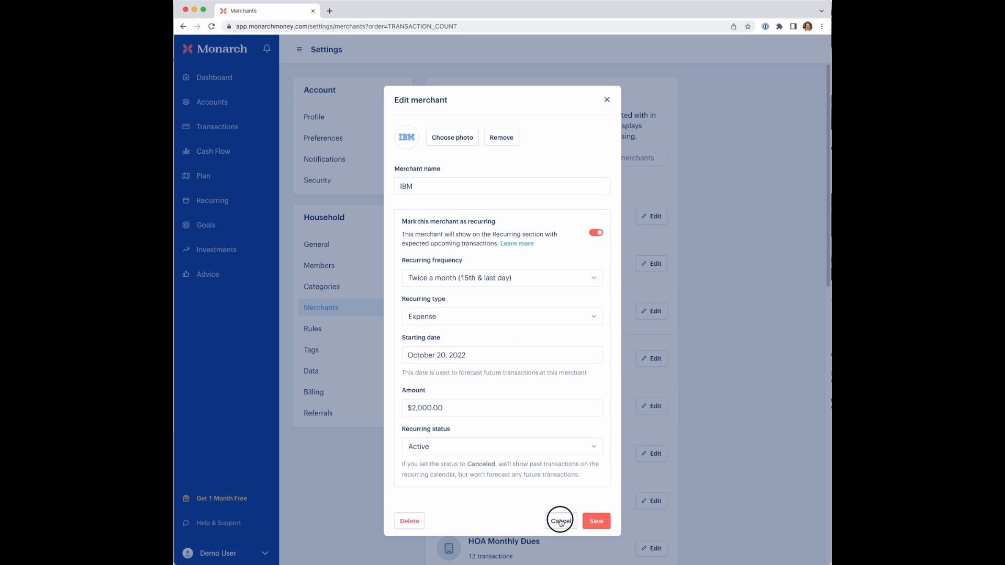
left_click(559, 520)
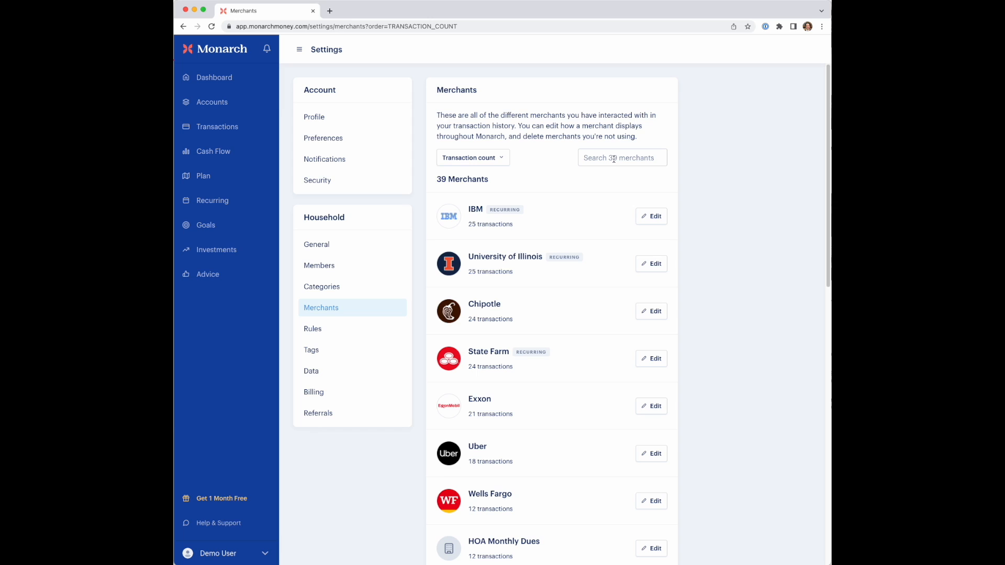
left_click(622, 158)
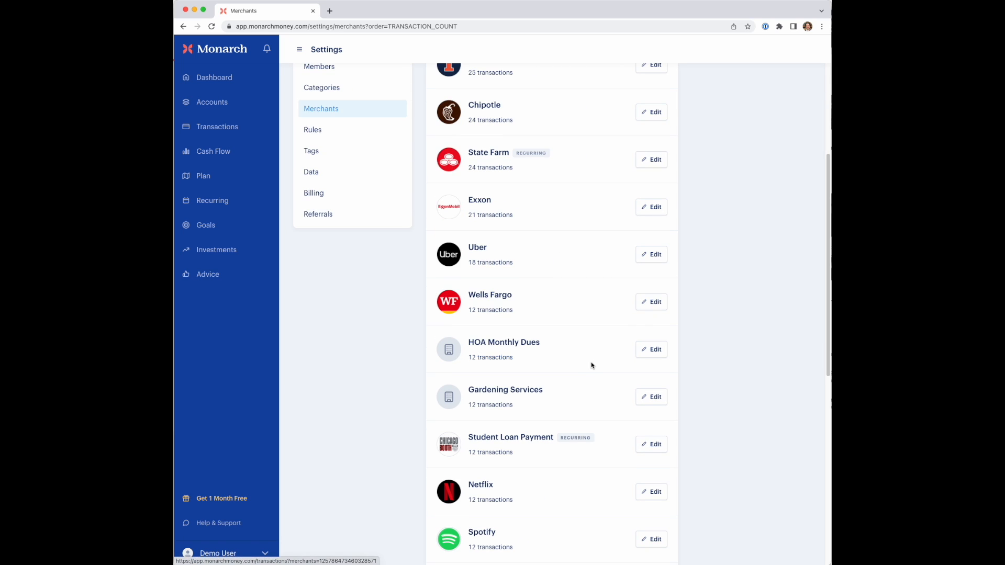
scroll("down", 3)
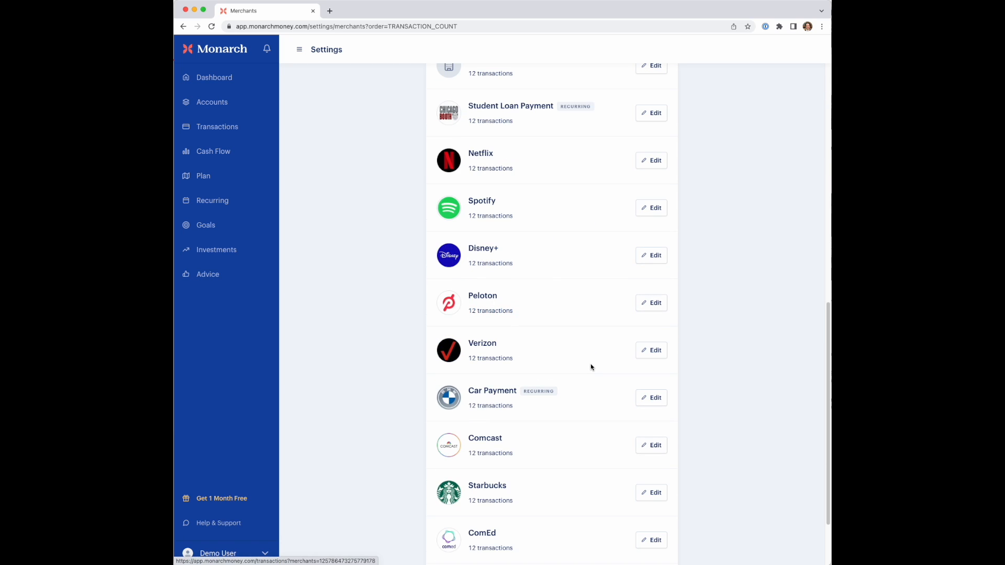
scroll("down", 3)
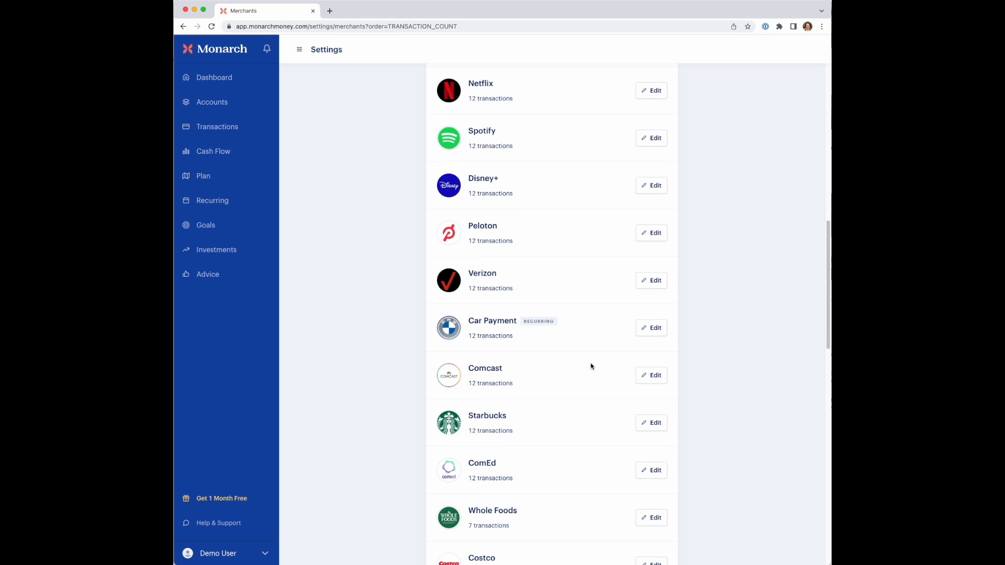
scroll("down", 3)
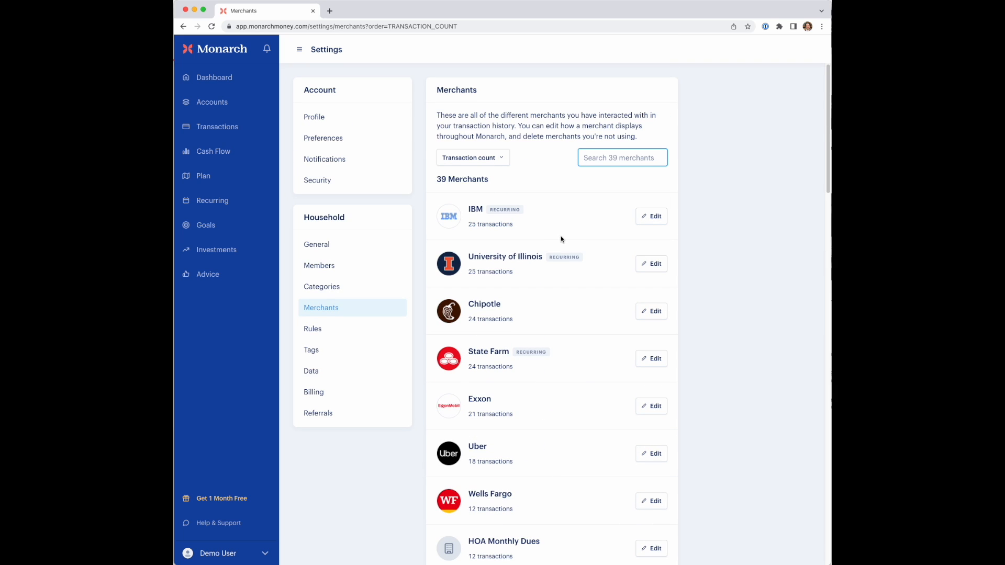
mouse_move(212, 200)
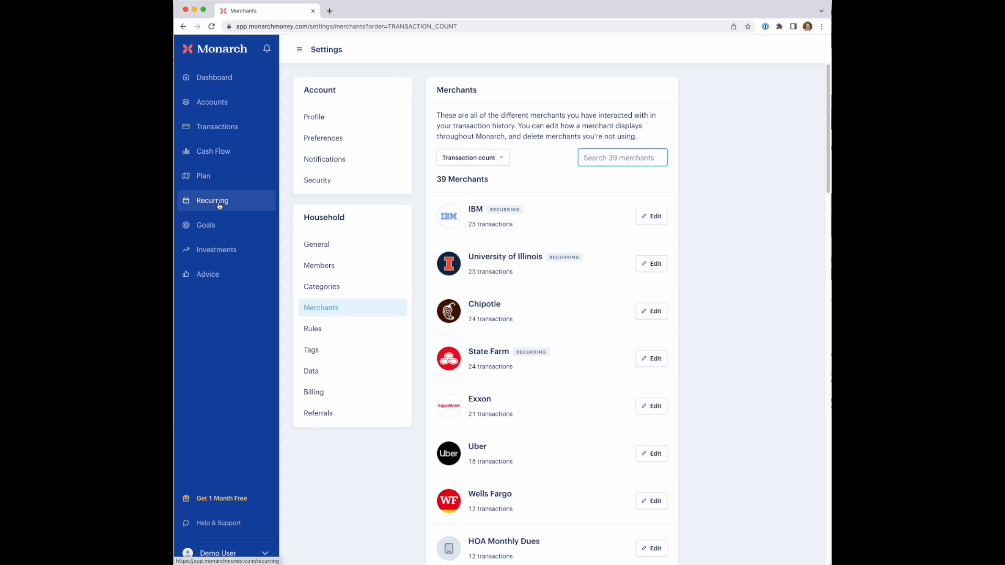
mouse_move(217, 180)
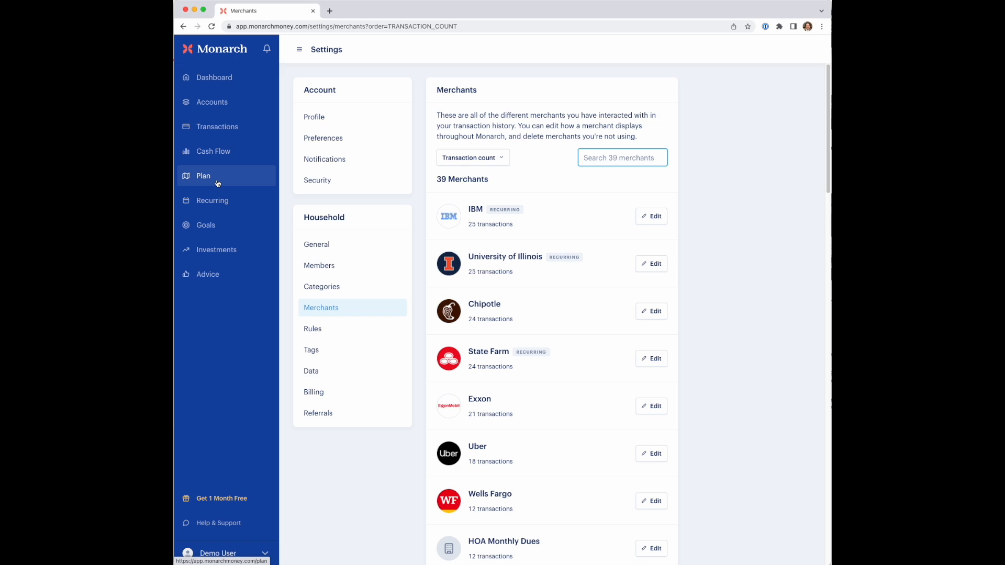
- Return to Recurring to show the October 2022 upcoming calendar, led by IBM
left_click(212, 199)
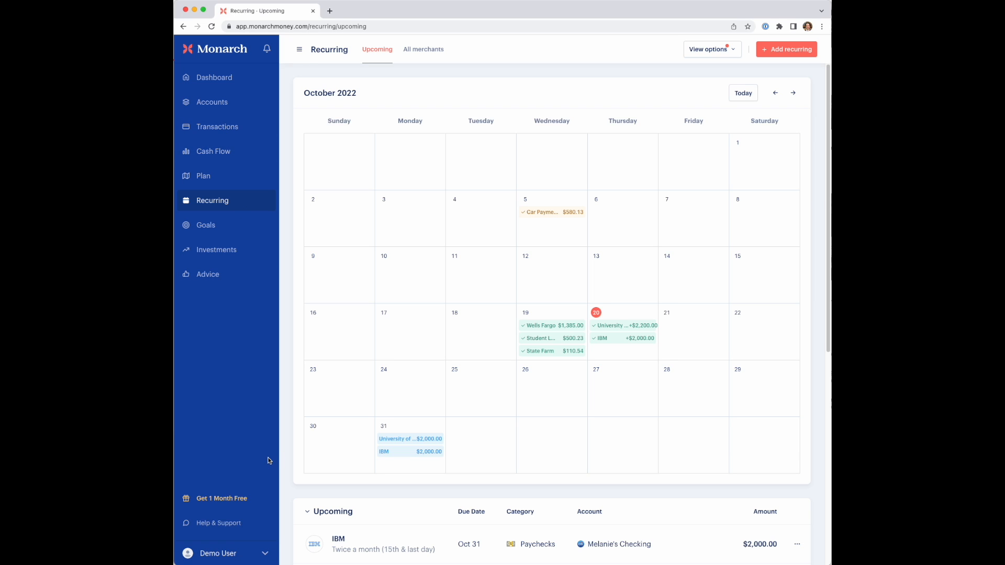
mouse_move(226, 523)
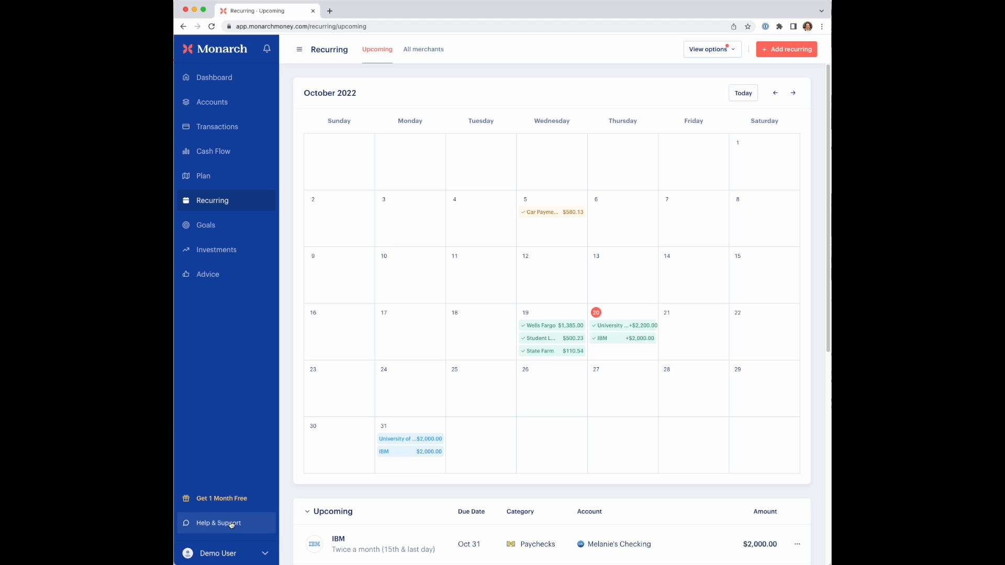
- Open the Help & Support dialog with Help Center, Feature Request and Contact Support options
left_click(217, 523)
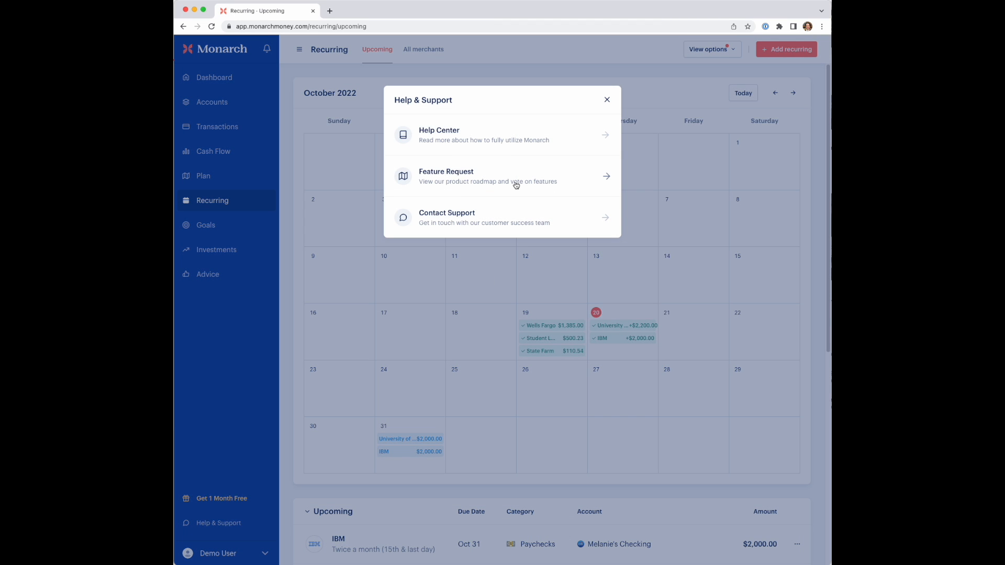
mouse_move(462, 181)
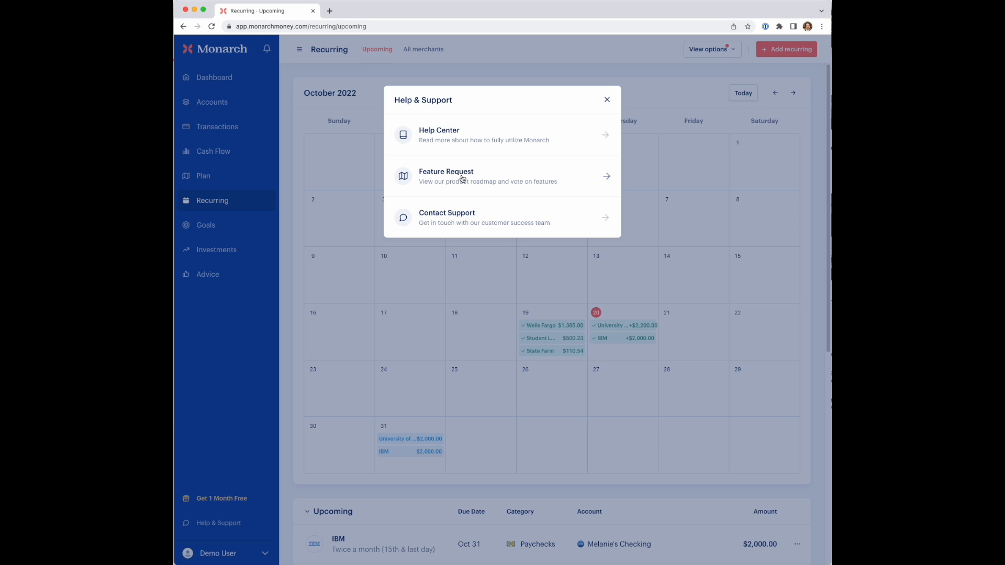
mouse_move(462, 181)
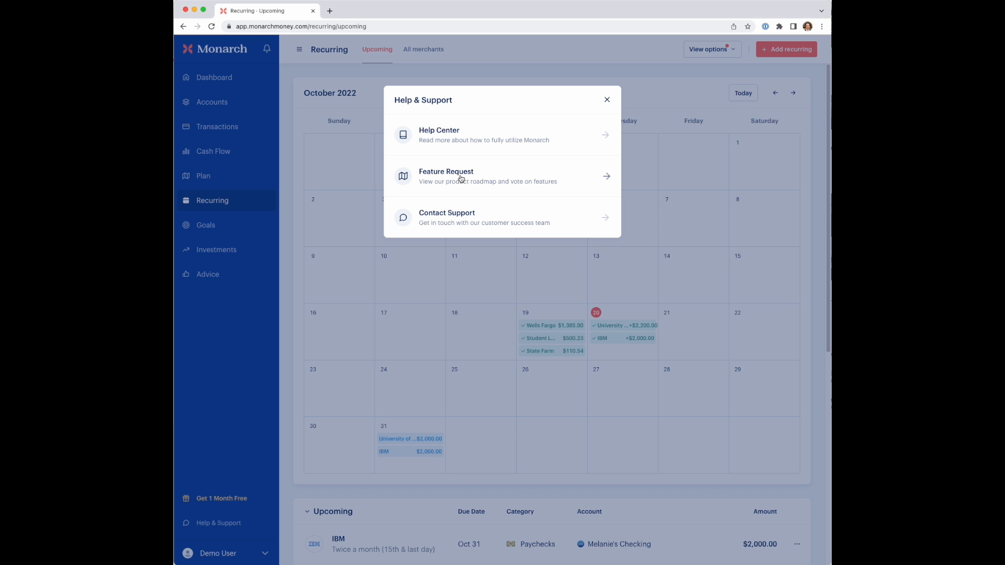
mouse_move(461, 178)
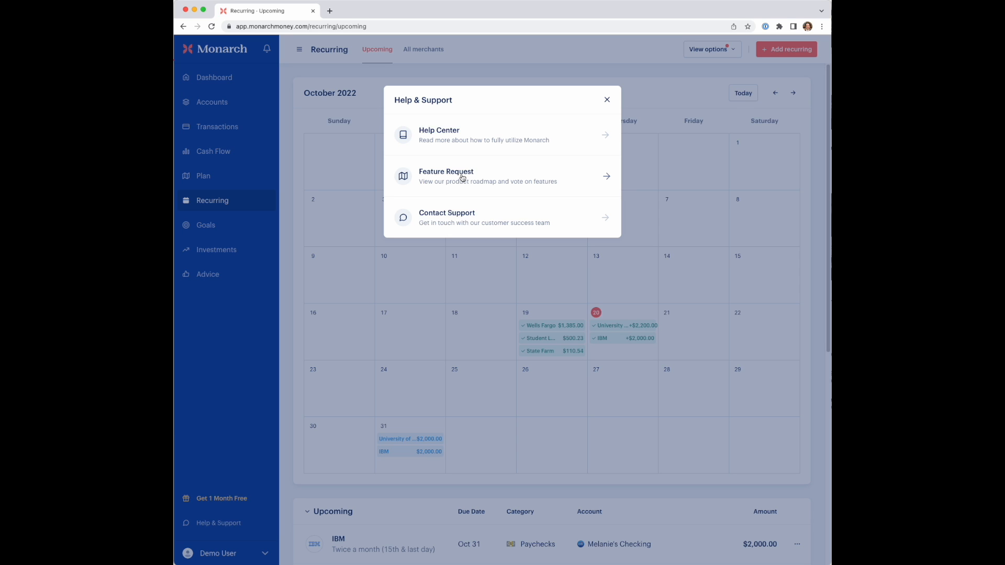
mouse_move(242, 206)
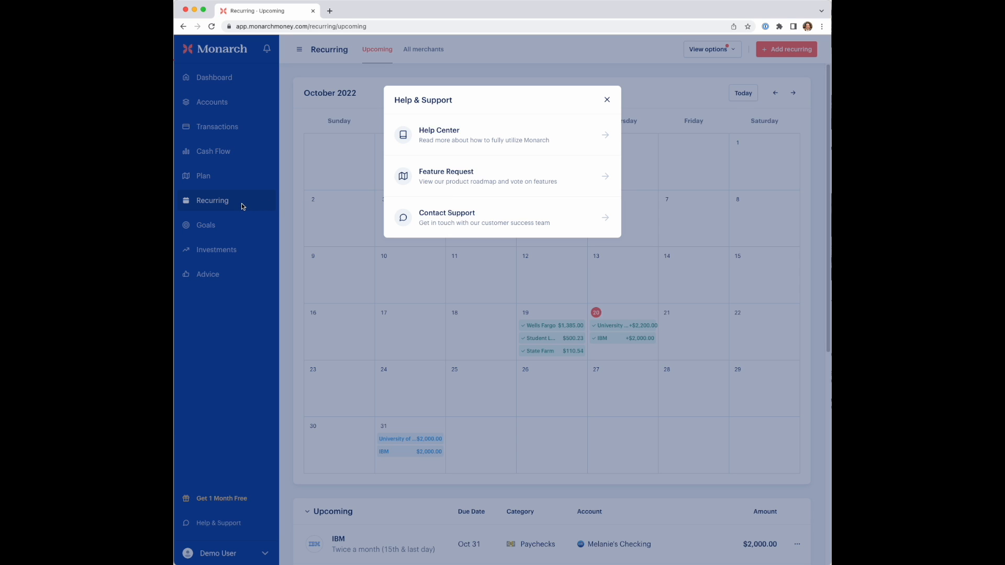